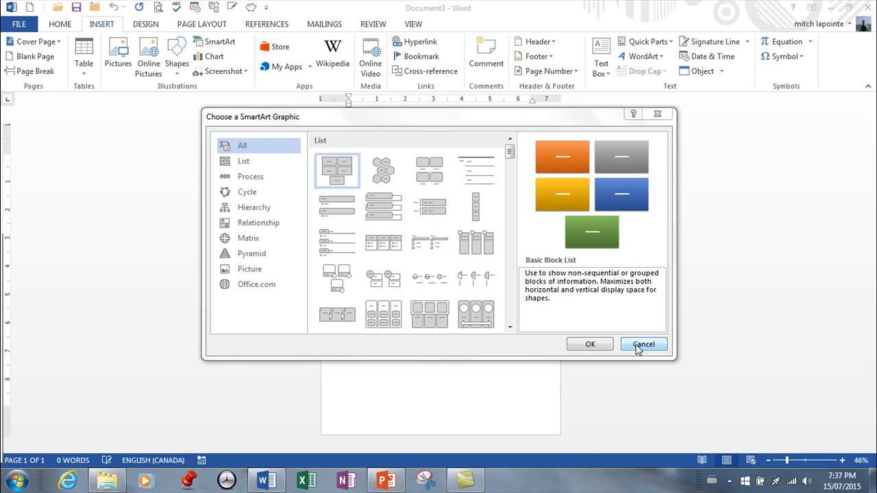
{"action": "mouse_move", "coordinate": [622, 320]}
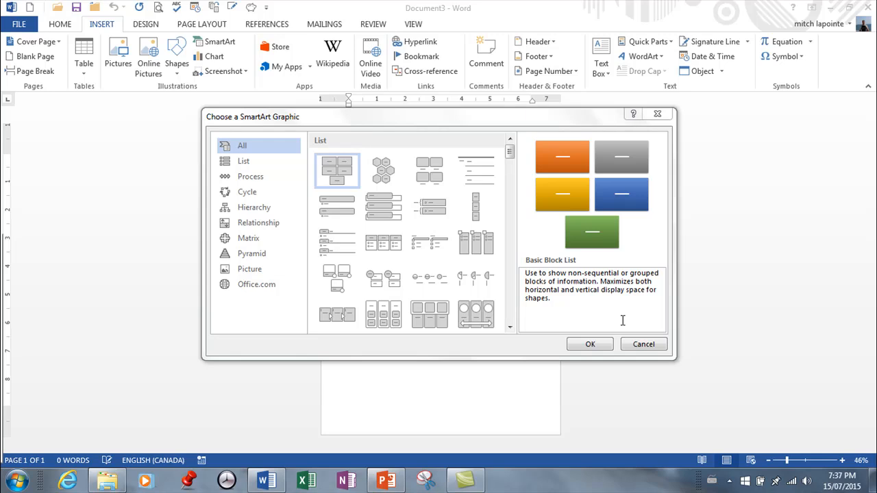
{"action": "mouse_move", "coordinate": [197, 140]}
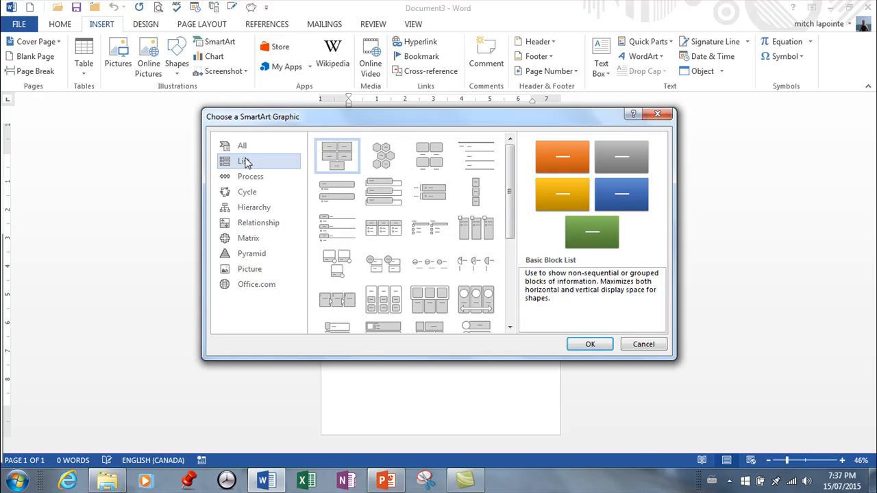
Step: Browse the List, Cycle, Hierarchy, Relationship, Matrix and Pyramid categories in the SmartArt chooser
{"action": "left_click", "coordinate": [250, 176]}
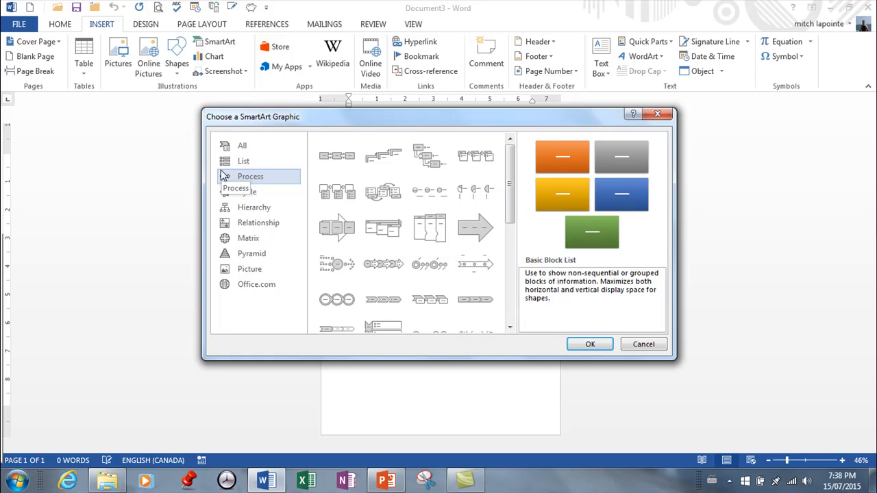
{"action": "left_click", "coordinate": [248, 191]}
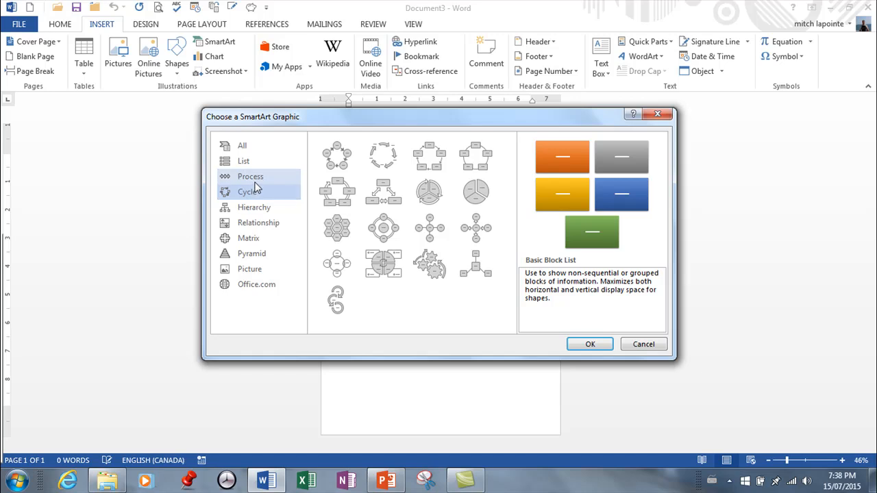
{"action": "mouse_move", "coordinate": [249, 177]}
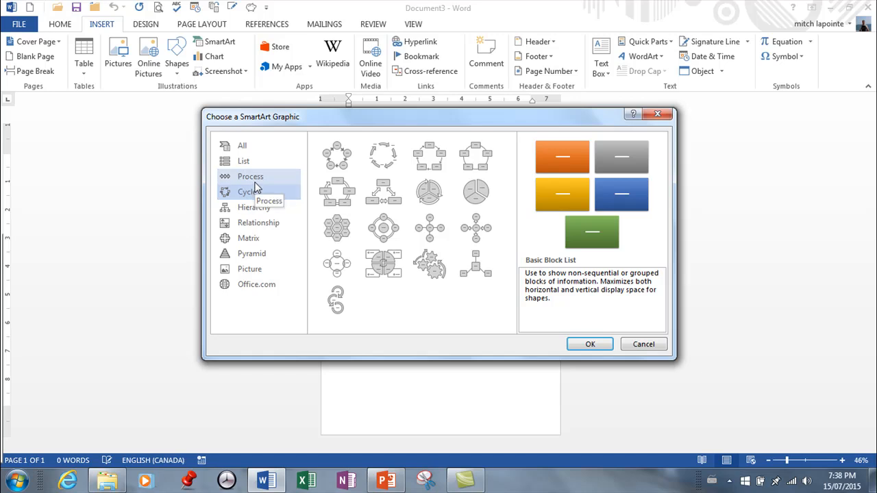
{"action": "mouse_move", "coordinate": [254, 208]}
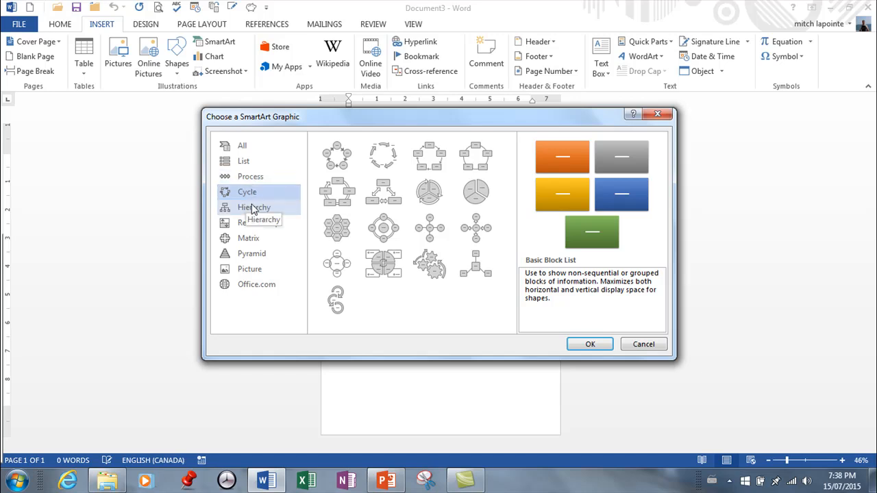
{"action": "left_click", "coordinate": [255, 207]}
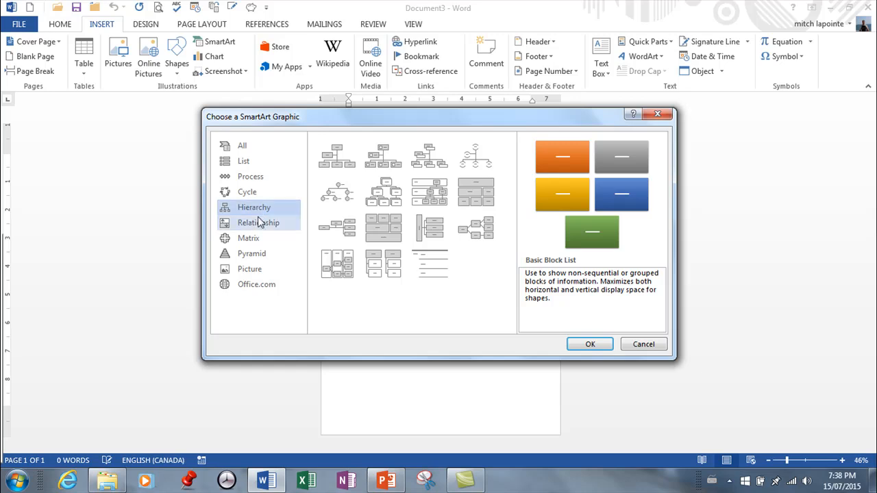
{"action": "left_click", "coordinate": [258, 222]}
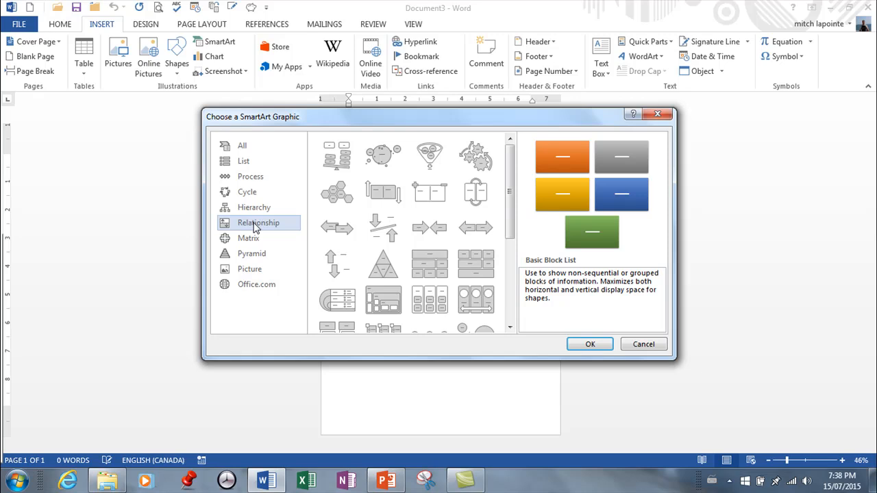
{"action": "left_click", "coordinate": [248, 238]}
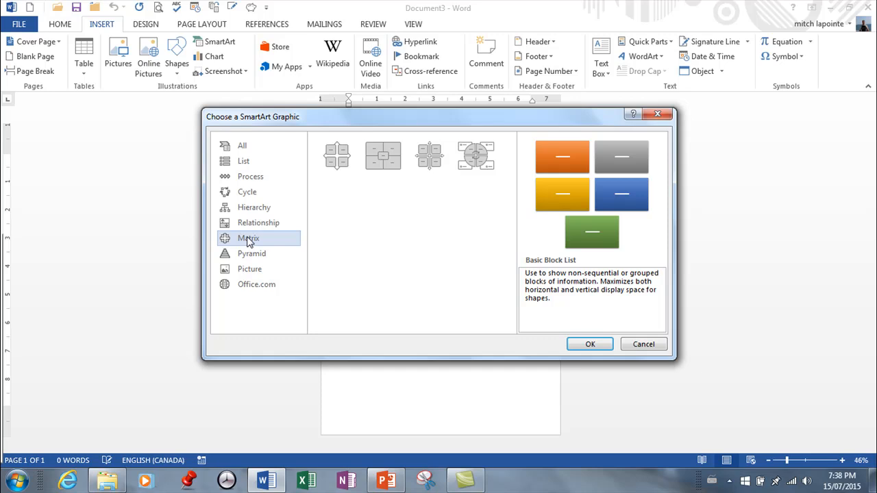
{"action": "left_click", "coordinate": [252, 254]}
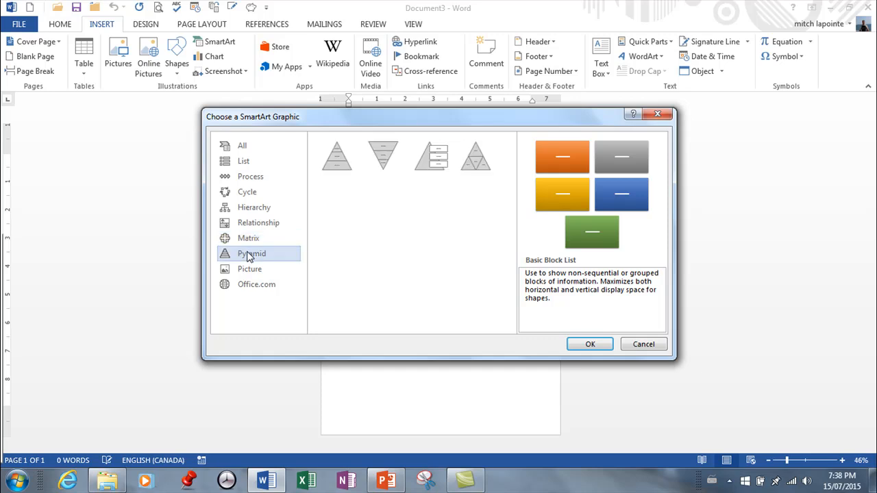
{"action": "mouse_move", "coordinate": [263, 208]}
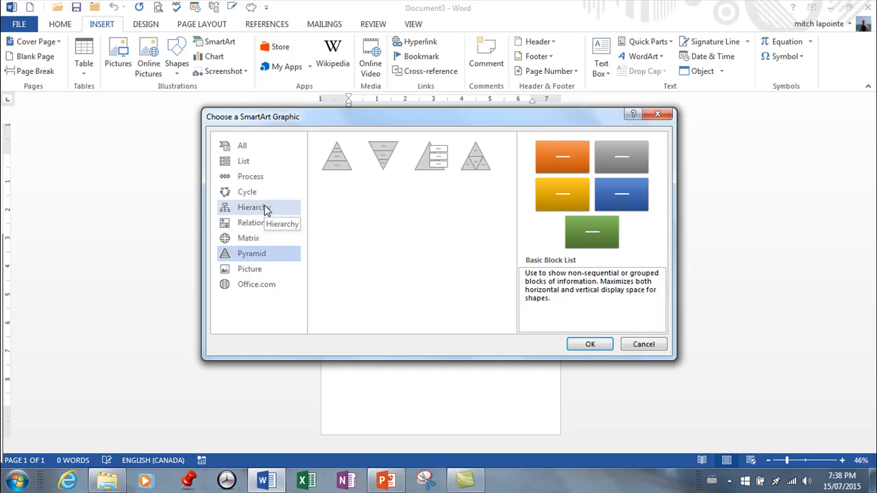
{"action": "mouse_move", "coordinate": [260, 261]}
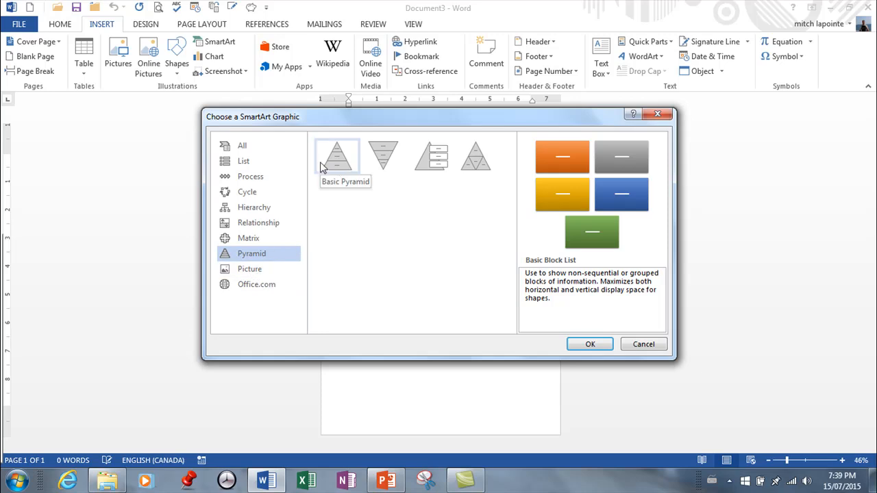
{"action": "mouse_move", "coordinate": [332, 167]}
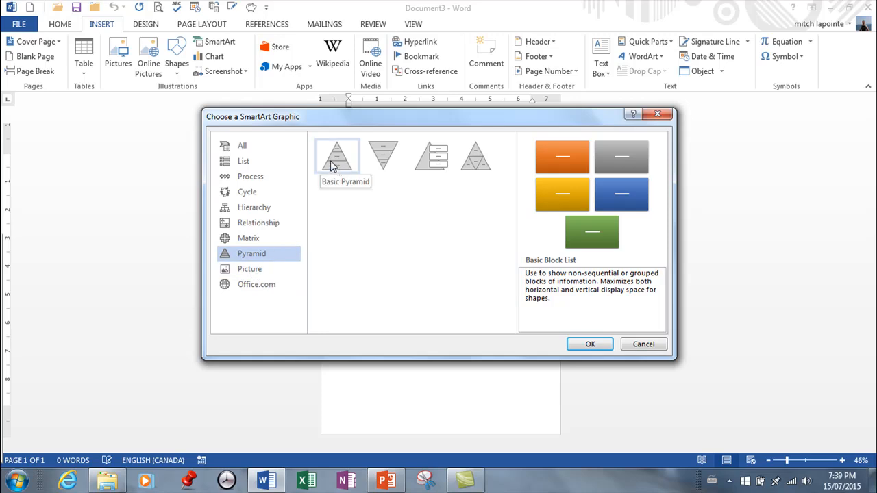
Step: In the Picture category, preview Continuous Picture List, then select Vertical Picture Accent List
{"action": "left_click", "coordinate": [249, 269]}
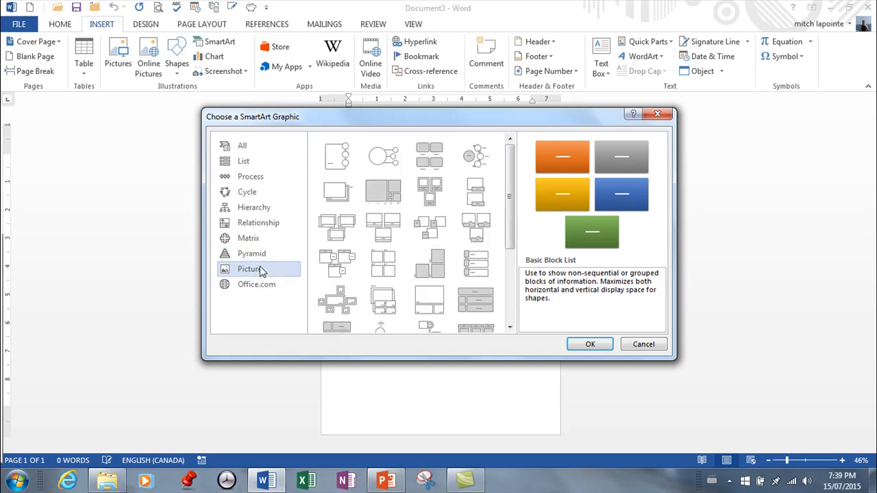
{"action": "mouse_move", "coordinate": [383, 228]}
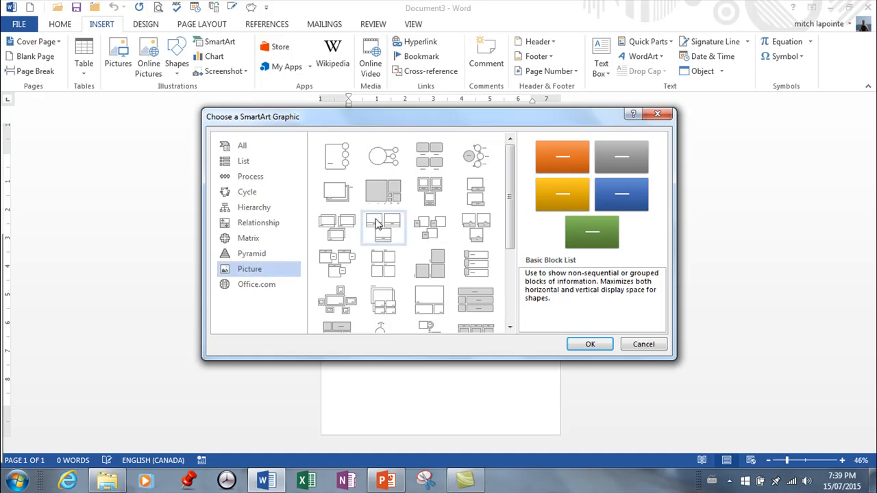
{"action": "mouse_move", "coordinate": [337, 155]}
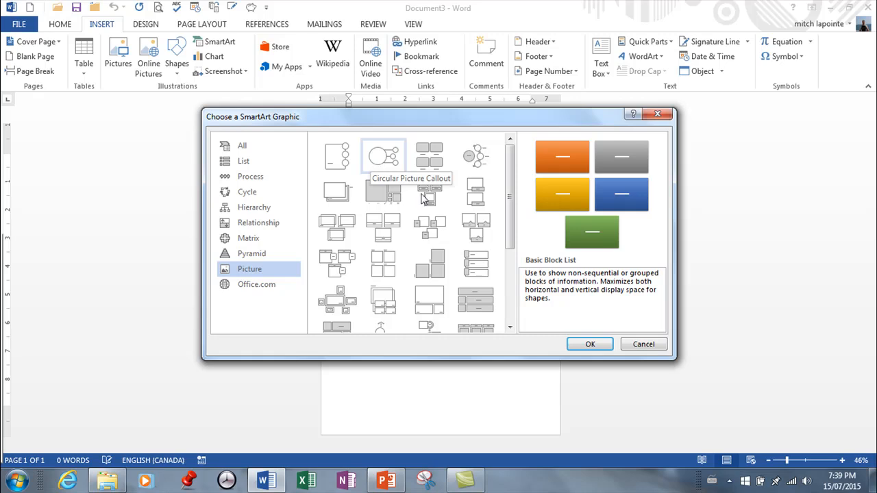
{"action": "scroll", "scroll_direction": "down", "scroll_amount": 3}
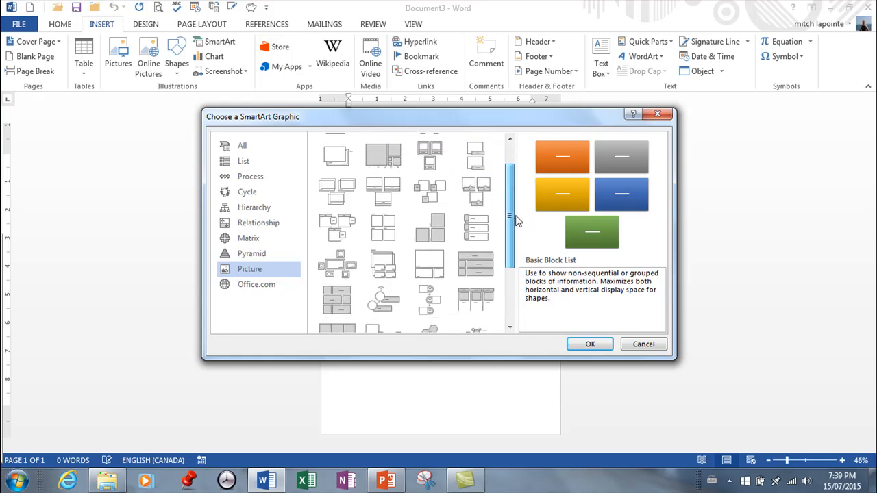
{"action": "scroll", "scroll_direction": "down", "scroll_amount": 3}
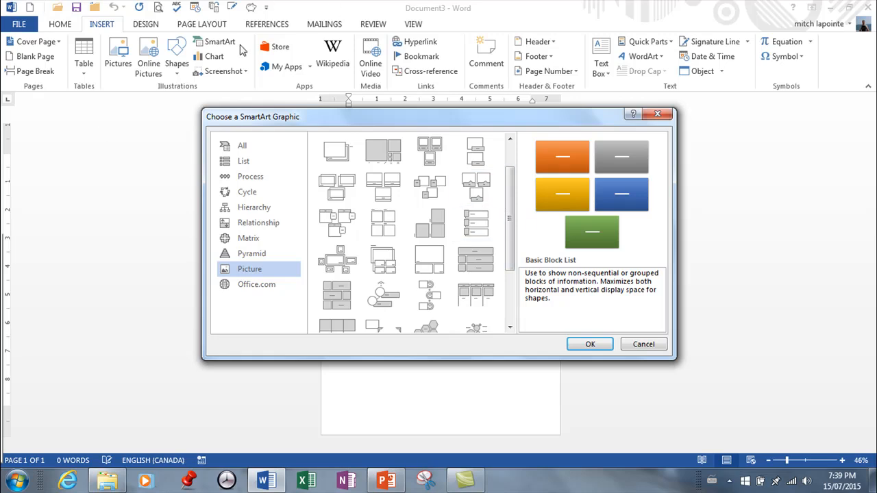
{"action": "mouse_move", "coordinate": [250, 239]}
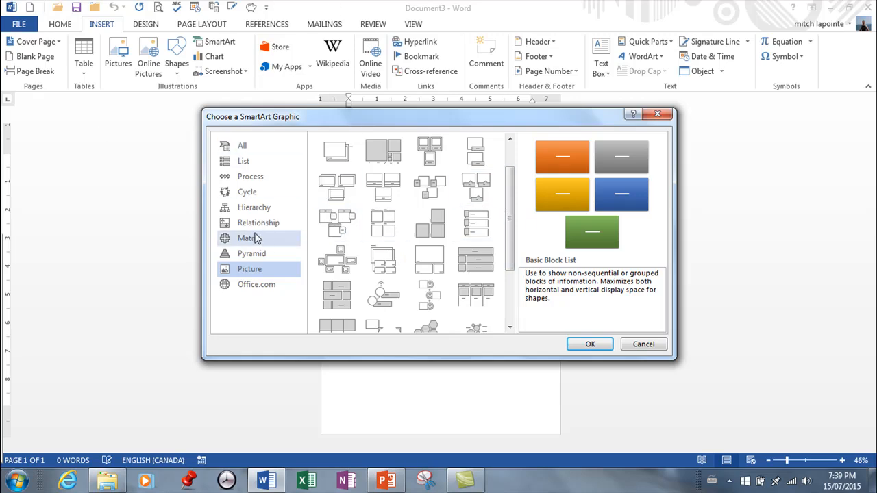
{"action": "scroll", "scroll_direction": "down", "scroll_amount": 3}
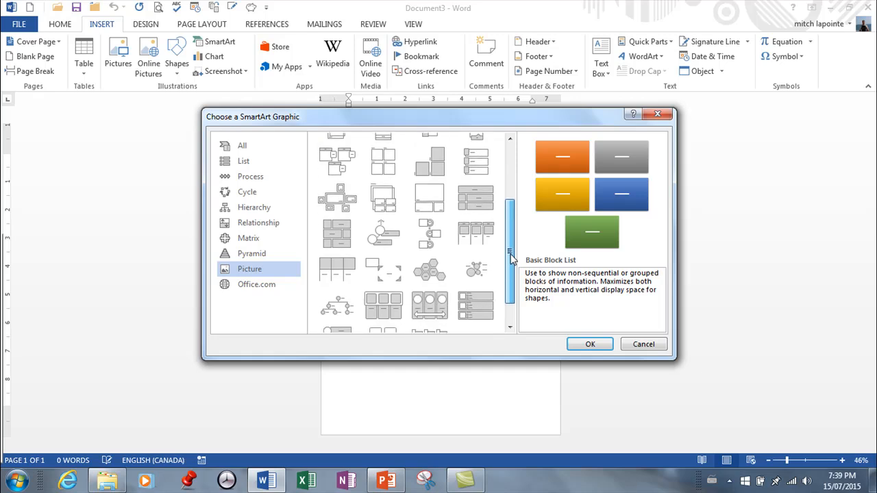
{"action": "scroll", "scroll_direction": "down", "scroll_amount": 3}
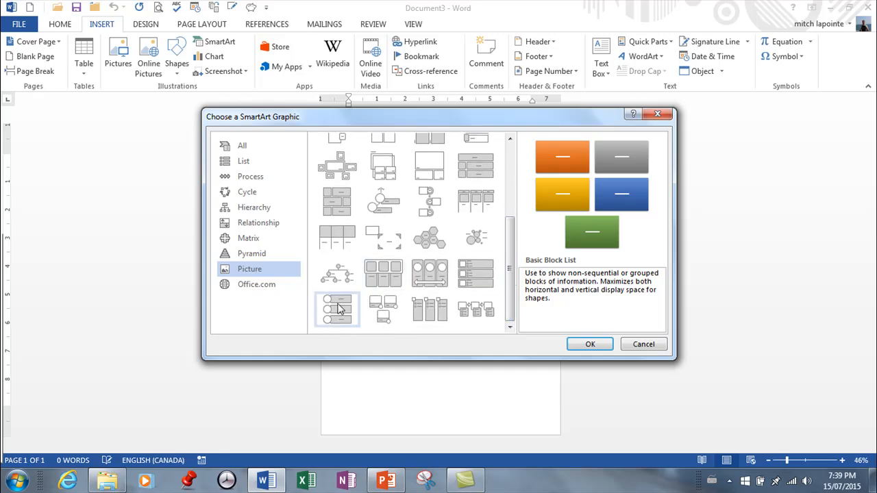
{"action": "left_click", "coordinate": [430, 272]}
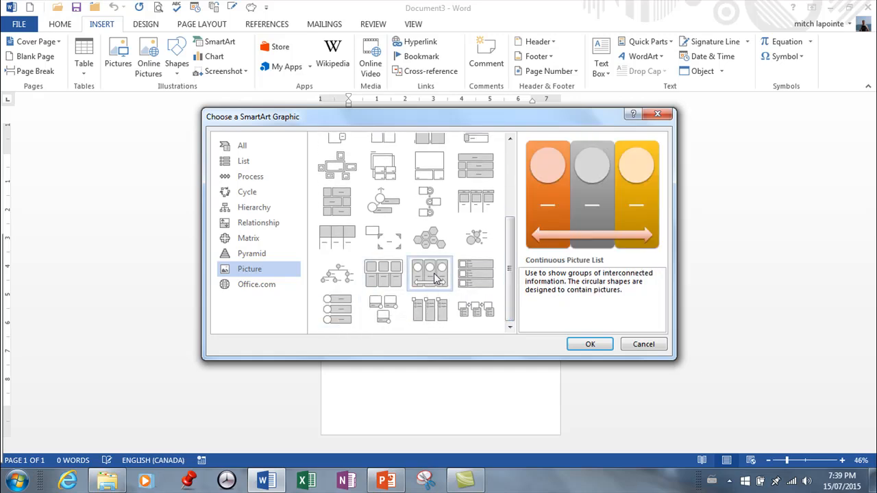
{"action": "left_click", "coordinate": [337, 309]}
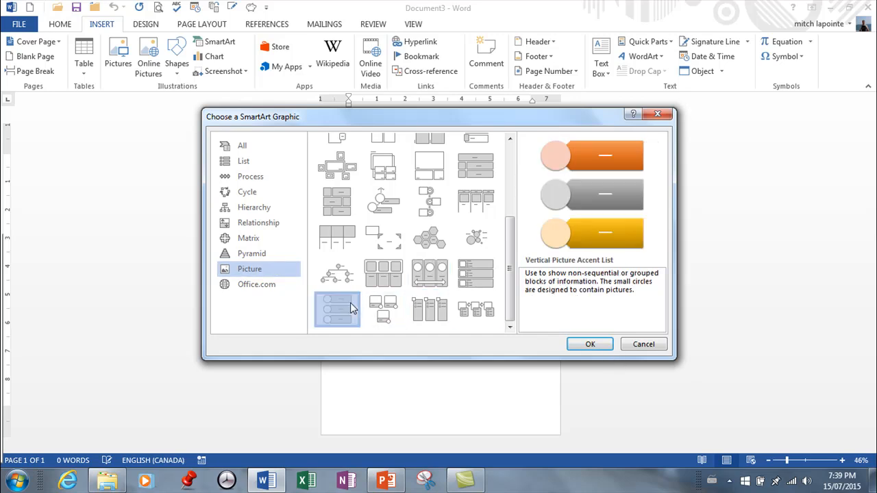
Step: Insert the picture list onto the page, show its text pane and add shapes up to five entries
{"action": "left_click", "coordinate": [589, 343]}
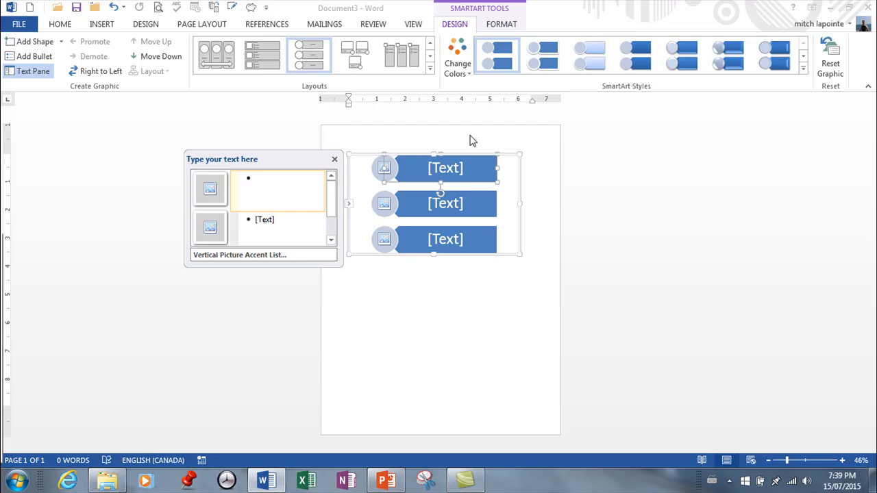
{"action": "mouse_move", "coordinate": [492, 183]}
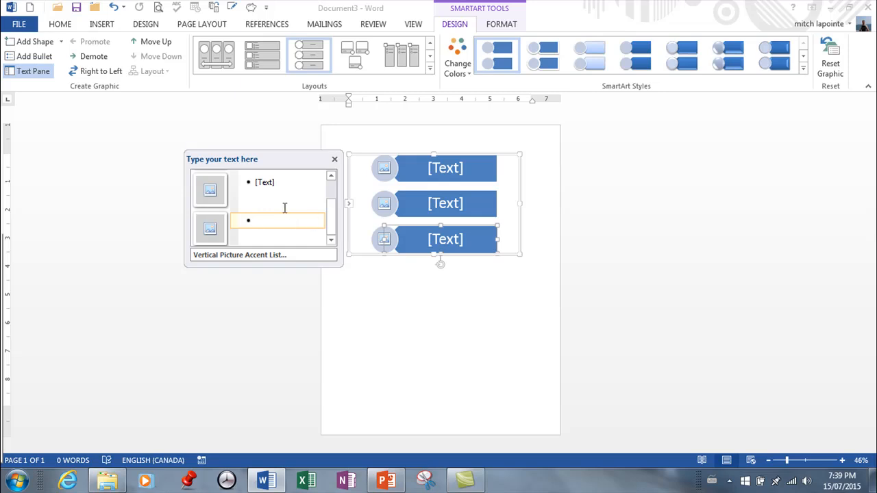
{"action": "mouse_move", "coordinate": [34, 41]}
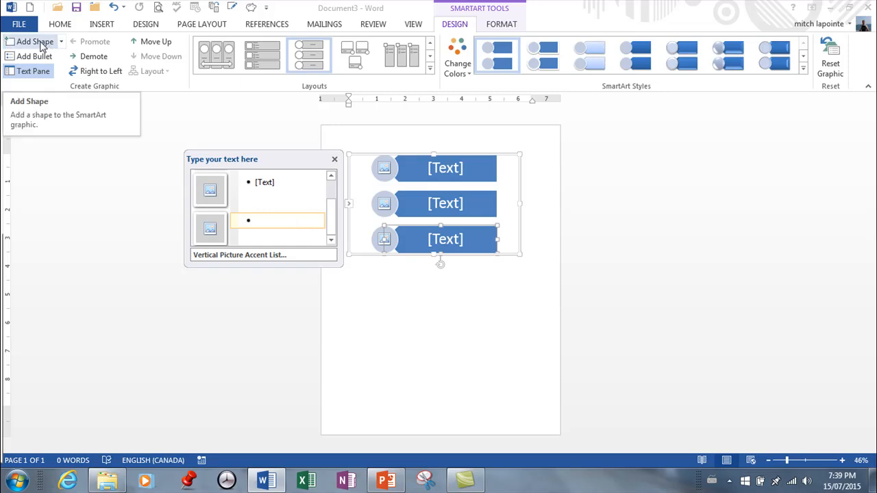
{"action": "left_click", "coordinate": [30, 41]}
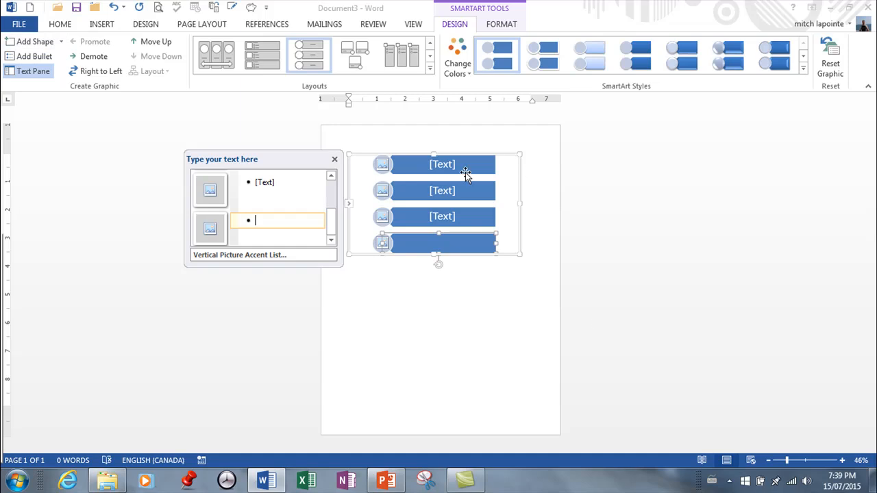
{"action": "mouse_move", "coordinate": [471, 159]}
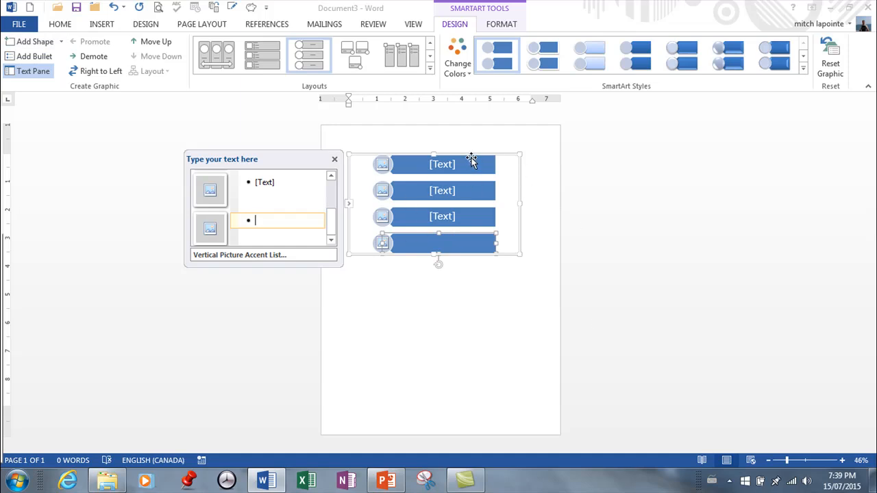
{"action": "mouse_move", "coordinate": [521, 254]}
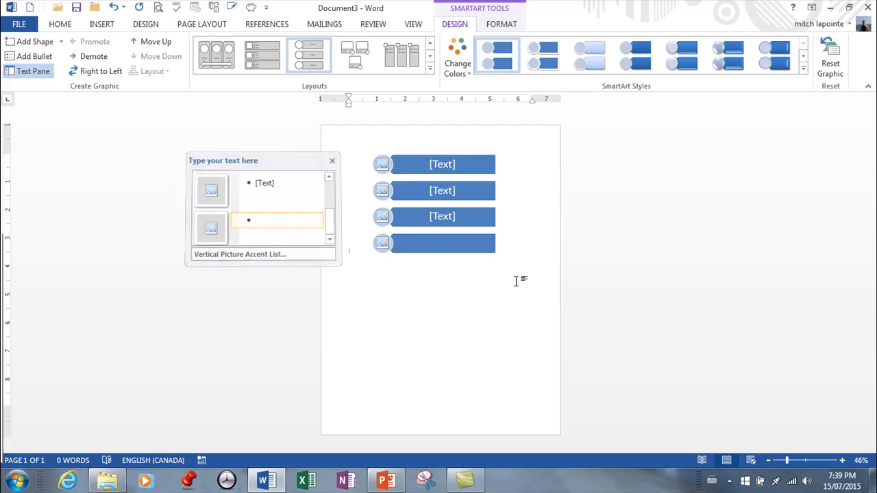
{"action": "left_click", "coordinate": [332, 160]}
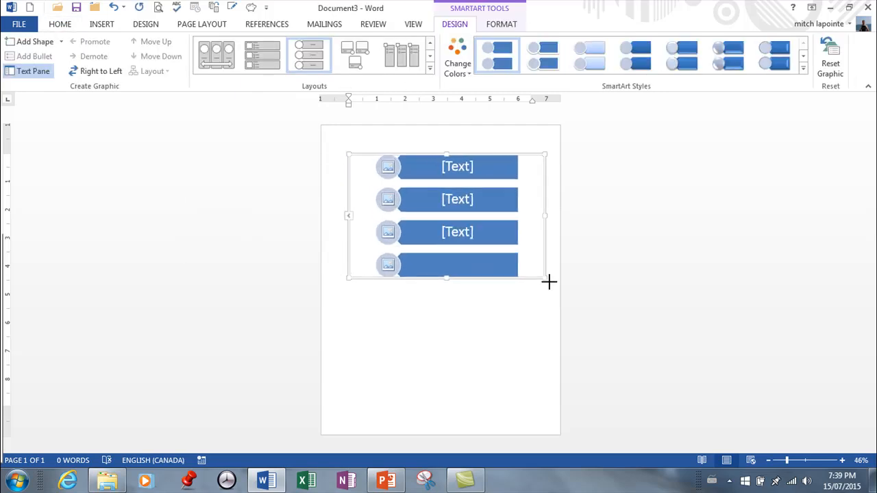
{"action": "left_click", "coordinate": [32, 71]}
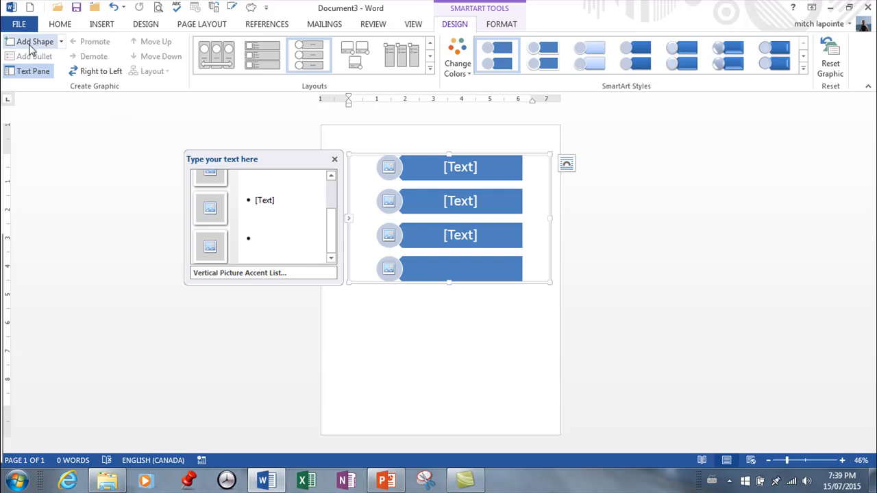
{"action": "left_click", "coordinate": [30, 41]}
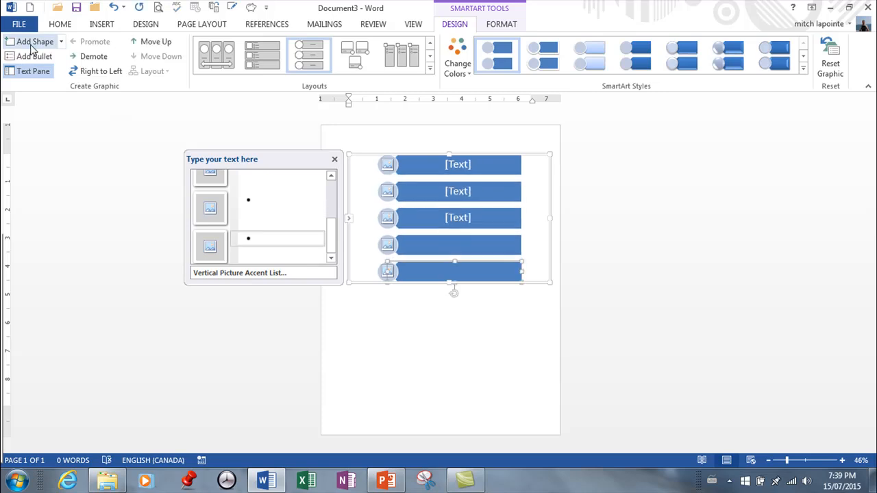
{"action": "mouse_move", "coordinate": [88, 34]}
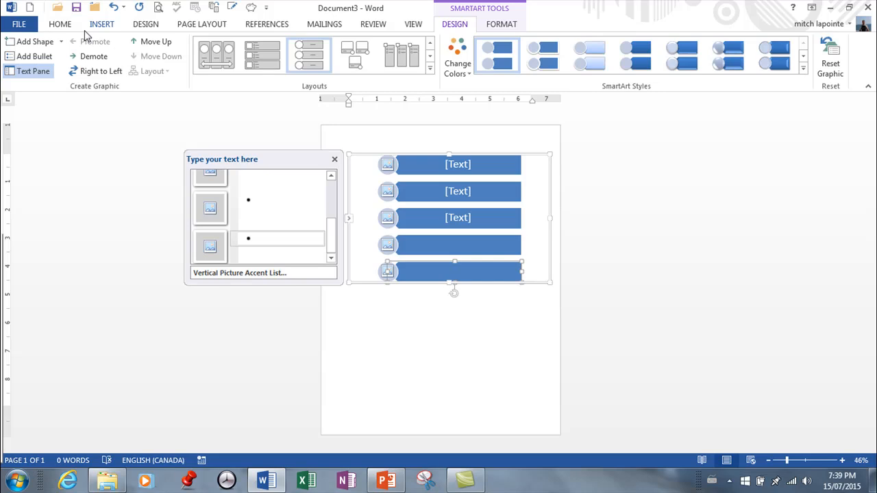
{"action": "mouse_move", "coordinate": [96, 41]}
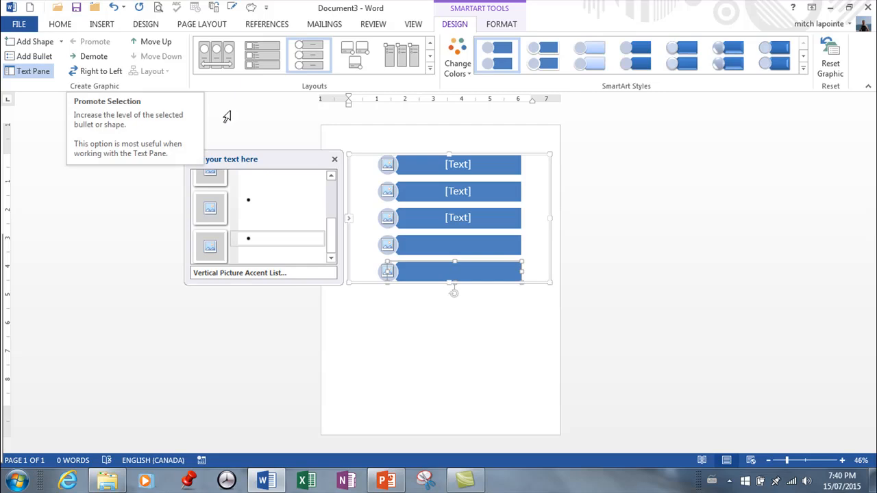
{"action": "mouse_move", "coordinate": [212, 145]}
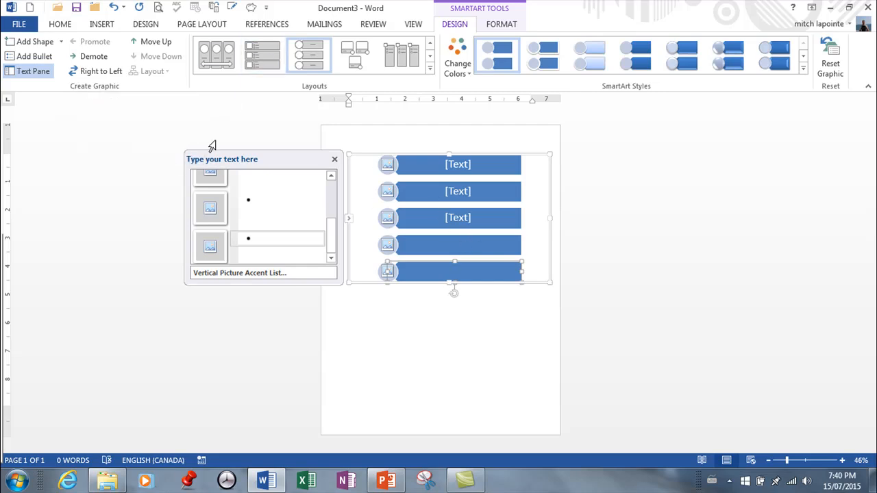
{"action": "mouse_move", "coordinate": [387, 479]}
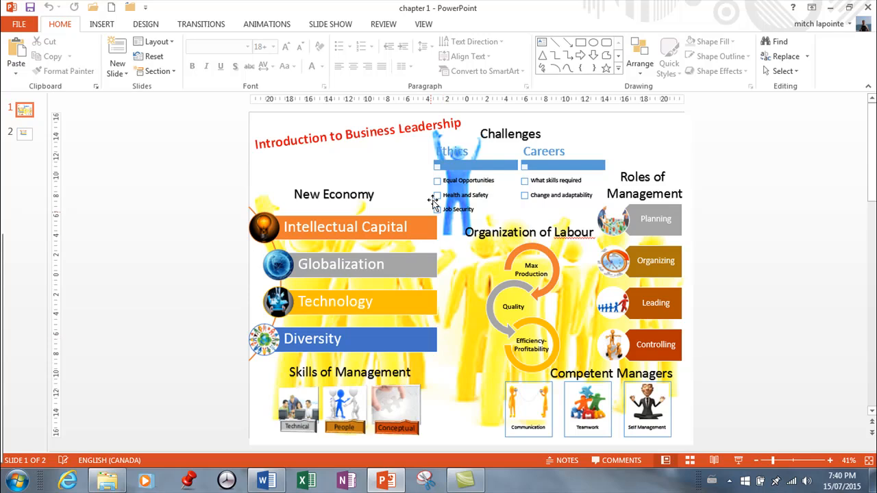
{"action": "mouse_move", "coordinate": [631, 205]}
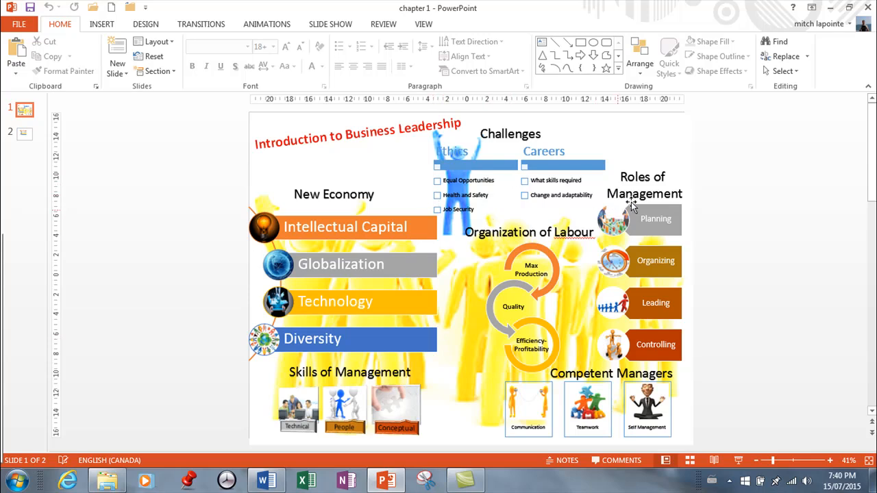
{"action": "mouse_move", "coordinate": [362, 276]}
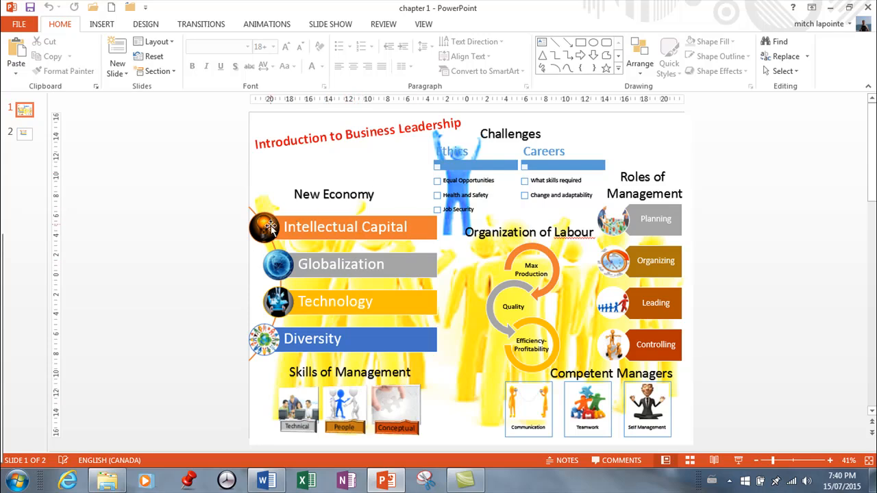
{"action": "mouse_move", "coordinate": [252, 224]}
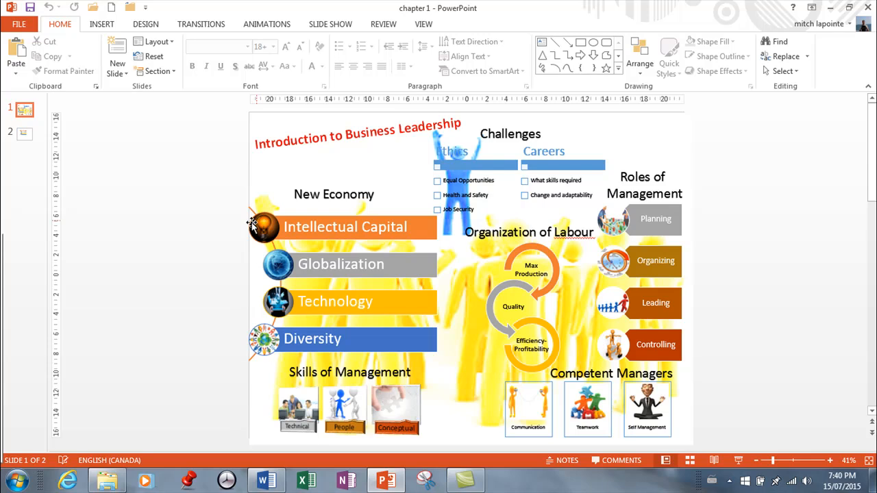
{"action": "mouse_move", "coordinate": [246, 231]}
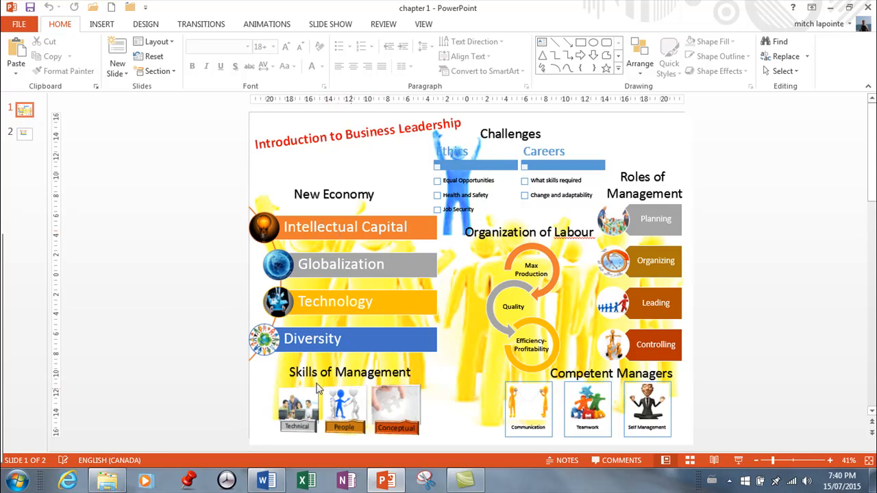
{"action": "mouse_move", "coordinate": [336, 377]}
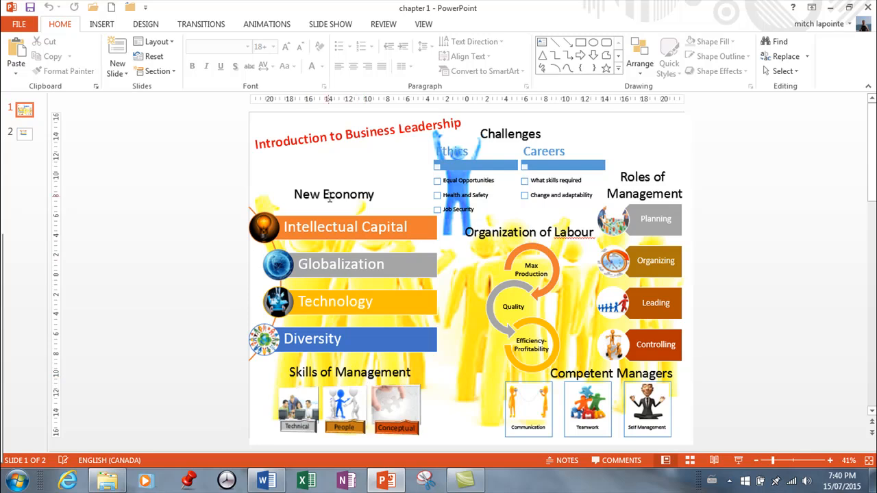
{"action": "mouse_move", "coordinate": [506, 135]}
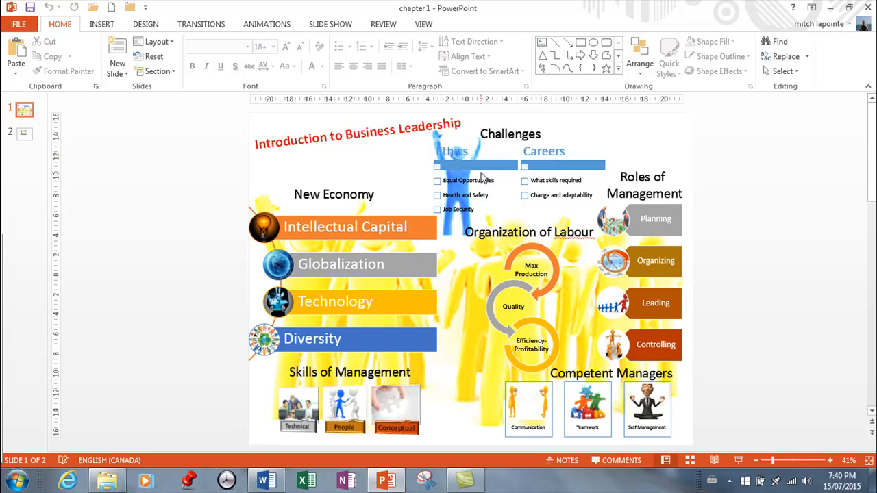
{"action": "mouse_move", "coordinate": [513, 284]}
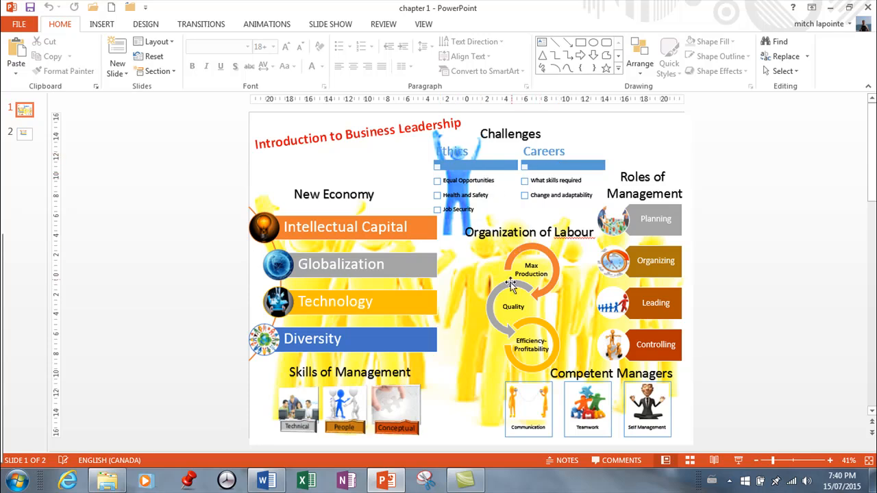
{"action": "mouse_move", "coordinate": [663, 184]}
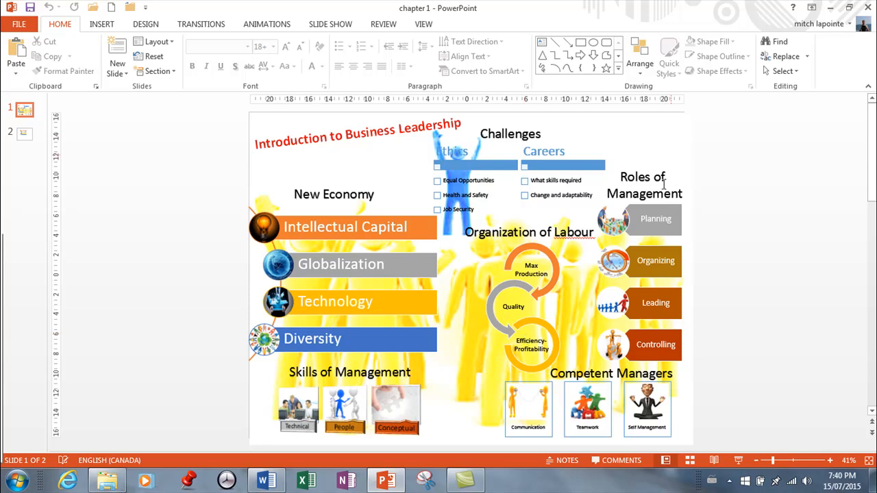
{"action": "mouse_move", "coordinate": [655, 298]}
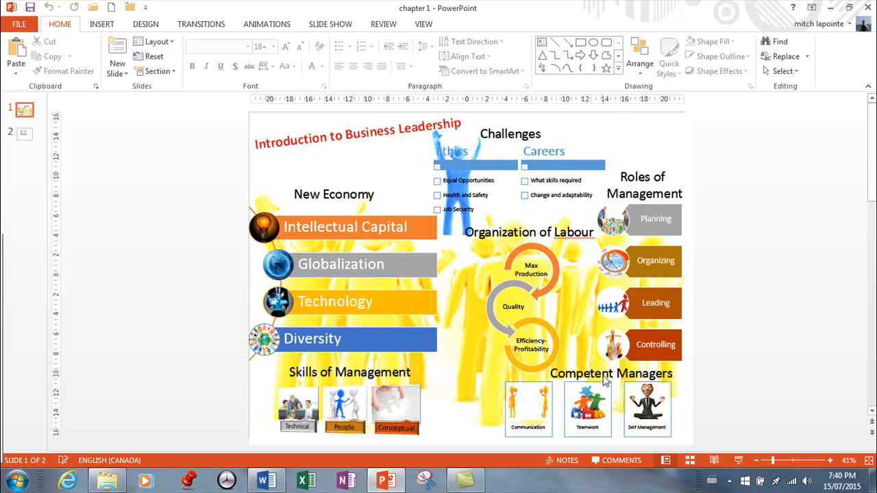
{"action": "mouse_move", "coordinate": [561, 378]}
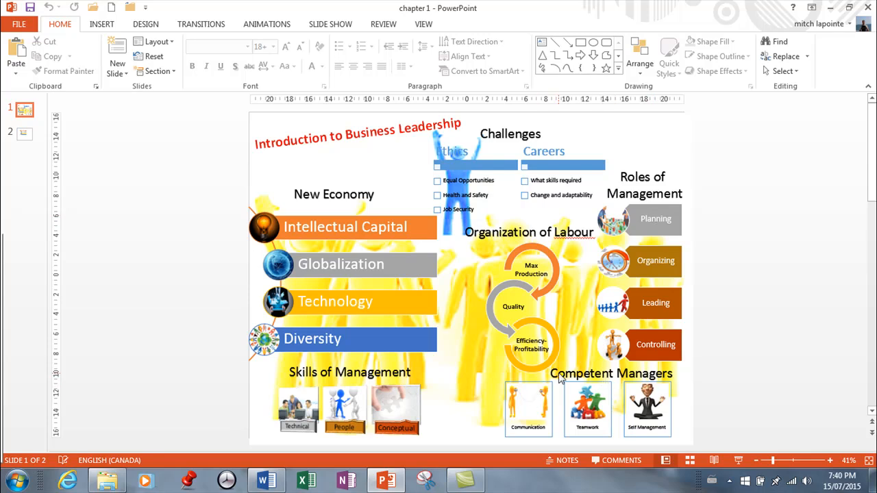
{"action": "mouse_move", "coordinate": [589, 403]}
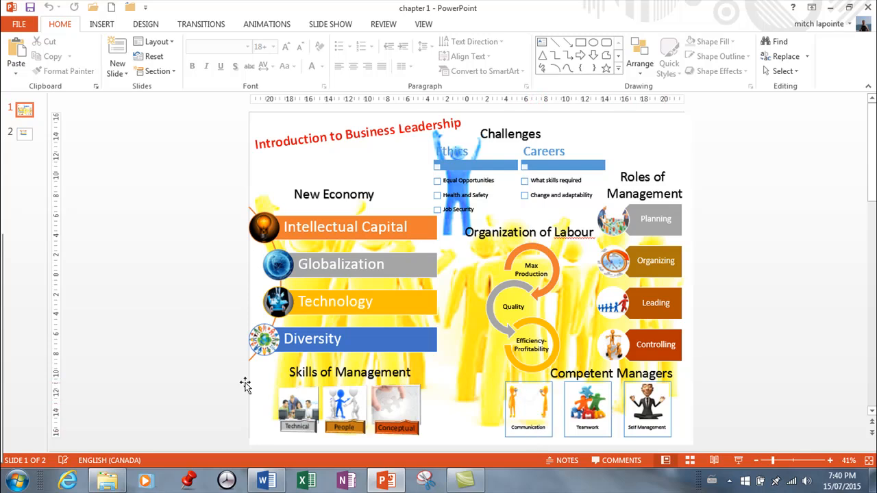
{"action": "mouse_move", "coordinate": [382, 410]}
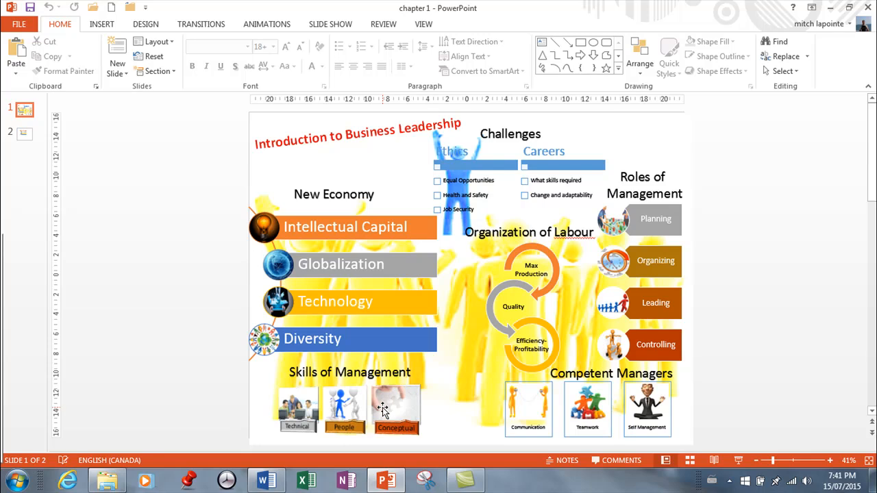
Step: Return from the PowerPoint infographic slide to the Word document
{"action": "left_click", "coordinate": [266, 480]}
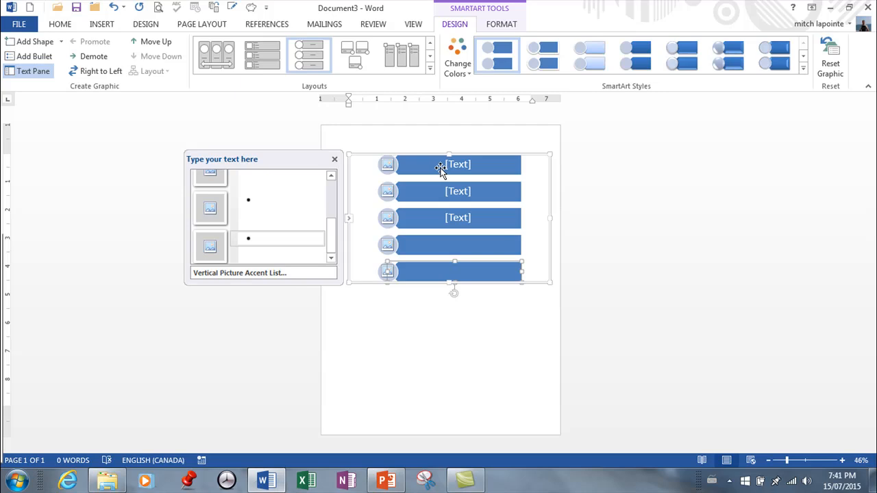
Step: Apply the Colorful Range - Accent Colors 5 to 6 scheme from Change Colors
{"action": "left_click", "coordinate": [457, 63]}
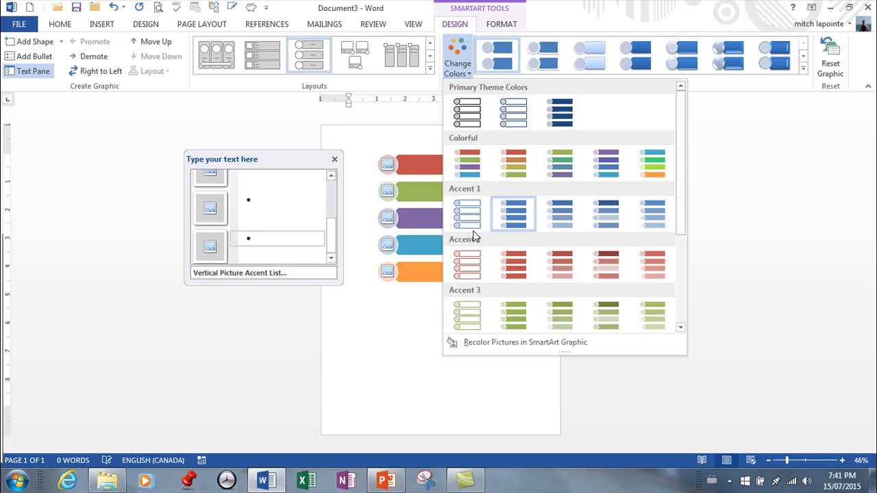
{"action": "mouse_move", "coordinate": [649, 163]}
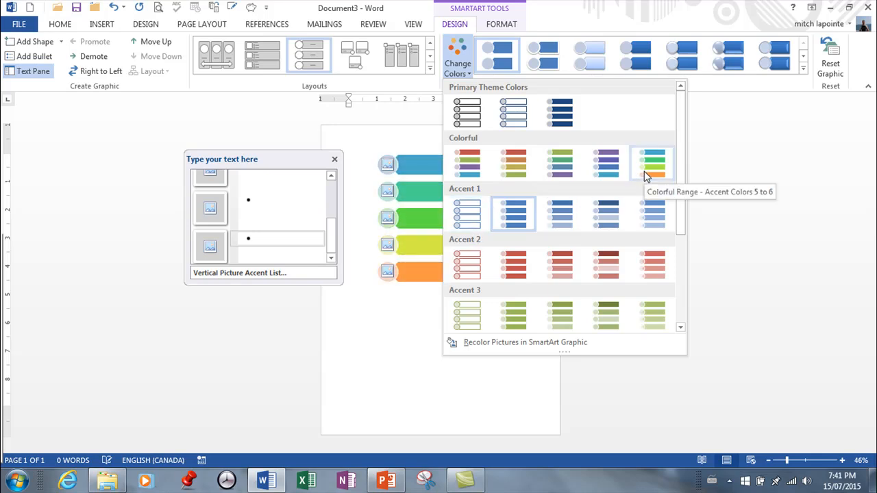
{"action": "scroll", "scroll_direction": "down", "scroll_amount": 3}
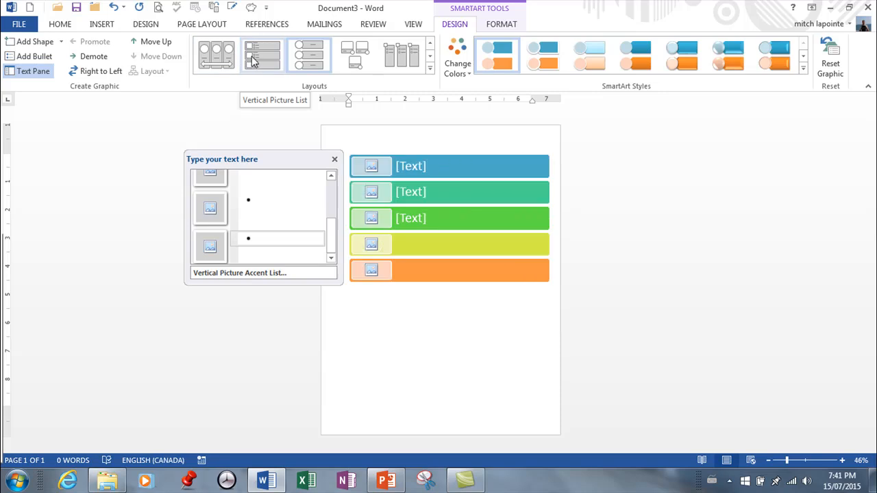
Step: Switch the graphic to Vertical Picture List and apply a glossy 3-D SmartArt style
{"action": "left_click", "coordinate": [261, 55]}
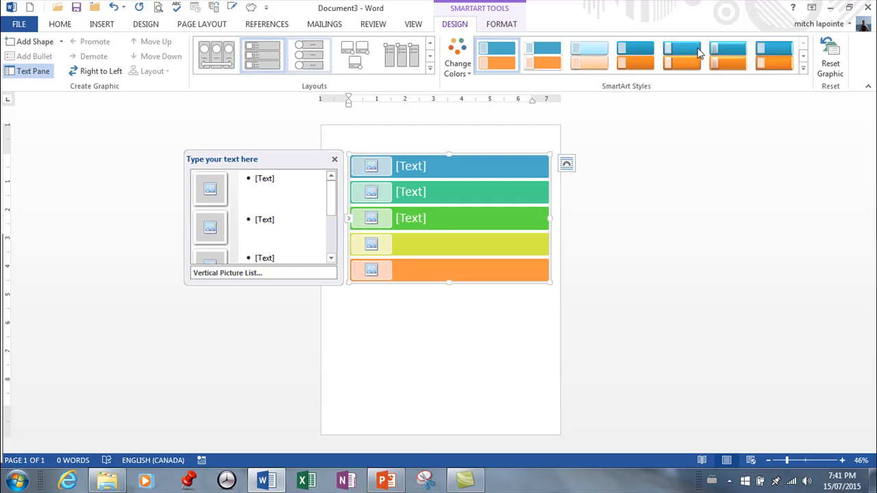
{"action": "left_click", "coordinate": [802, 69]}
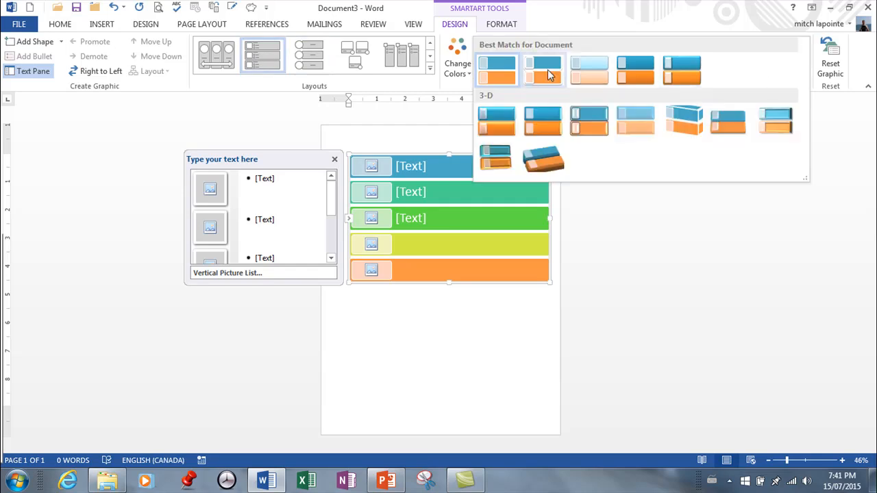
{"action": "mouse_move", "coordinate": [496, 121]}
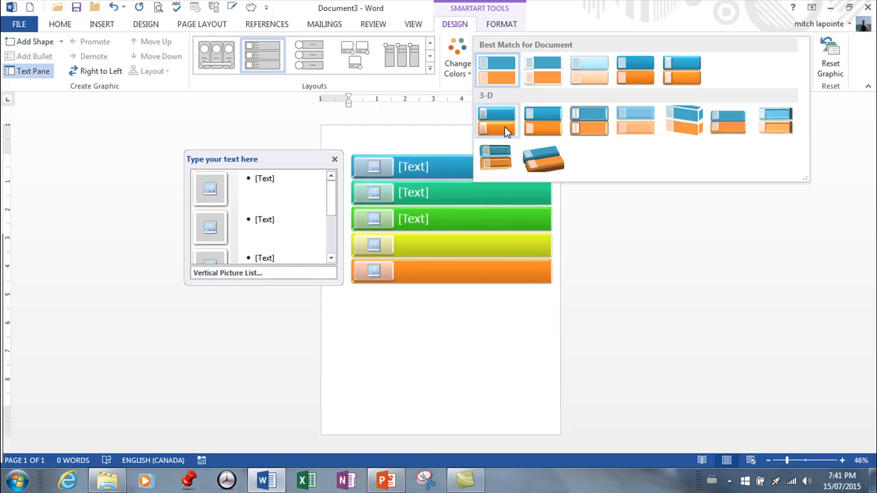
{"action": "mouse_move", "coordinate": [589, 120]}
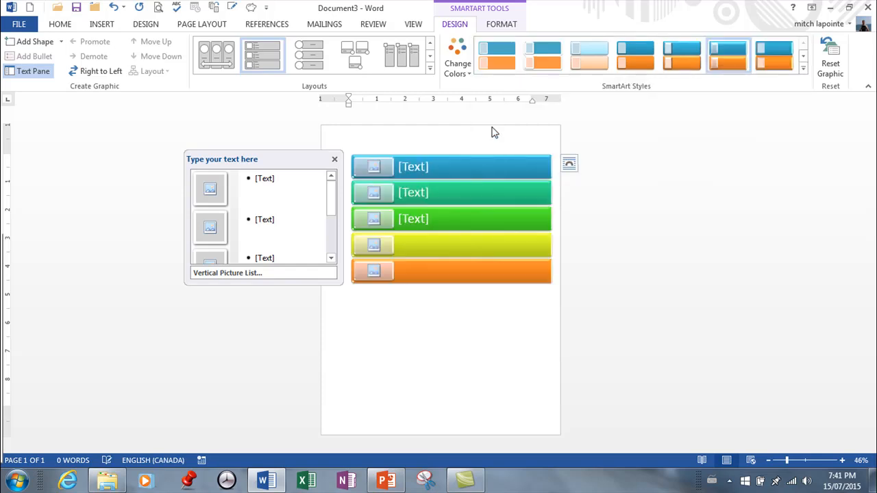
{"action": "left_click", "coordinate": [451, 219]}
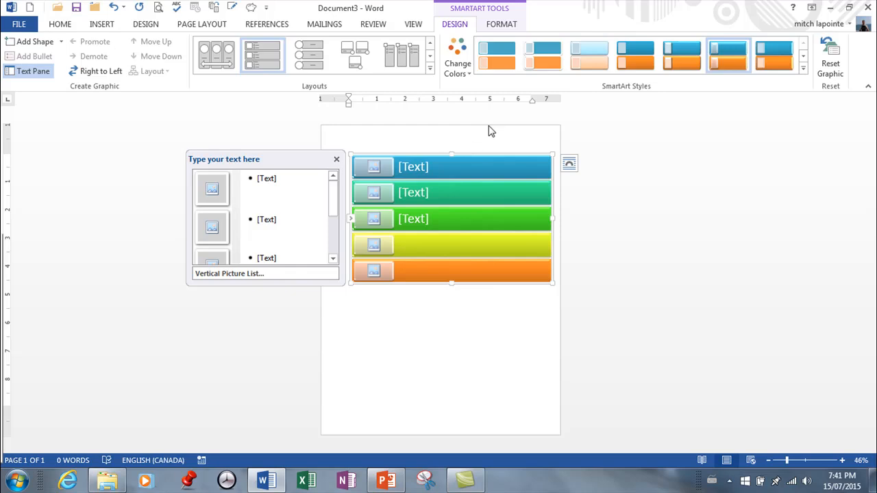
{"action": "mouse_move", "coordinate": [381, 170]}
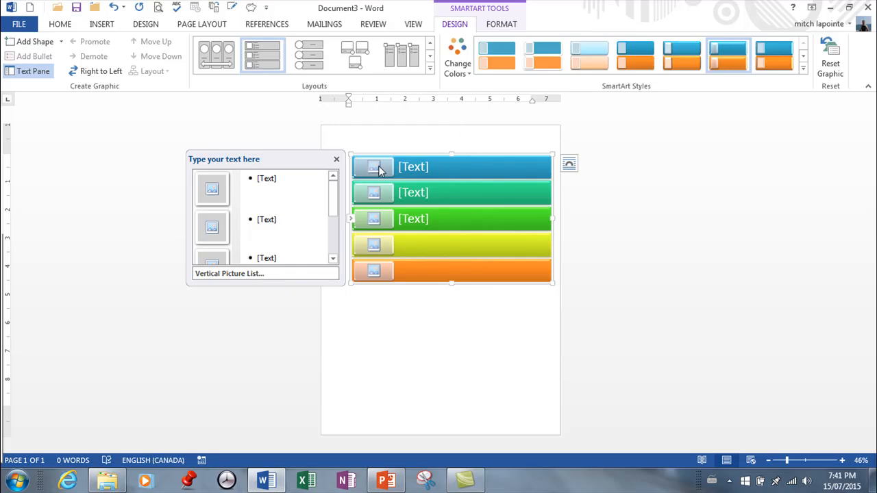
Step: Start inserting a picture into the first entry, dismiss the dialog, visit PowerPoint and return to Word
{"action": "left_click", "coordinate": [372, 167]}
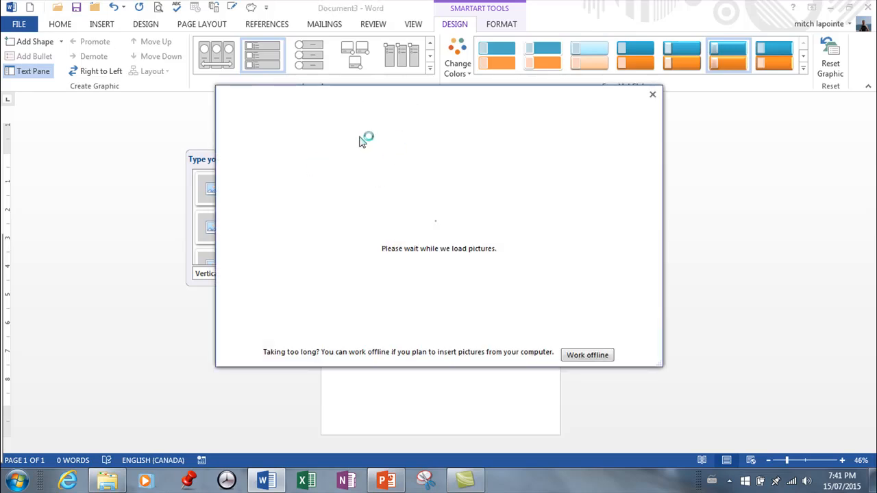
{"action": "mouse_move", "coordinate": [386, 140]}
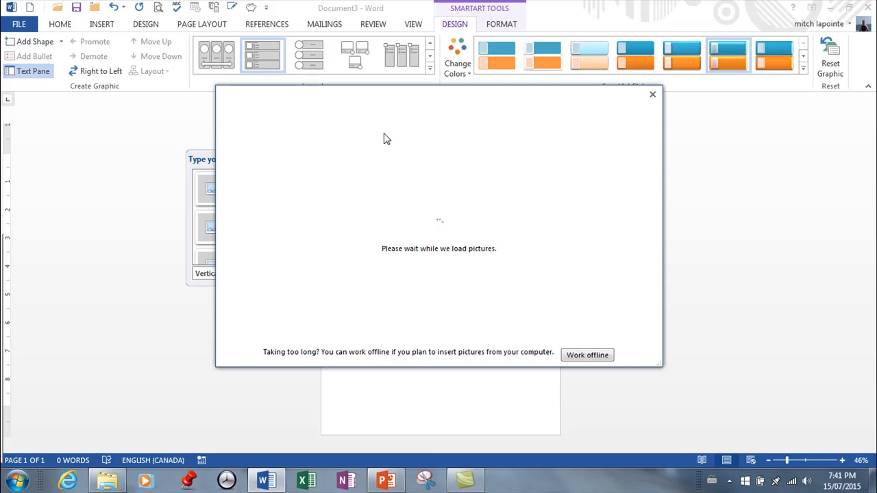
{"action": "mouse_move", "coordinate": [336, 148]}
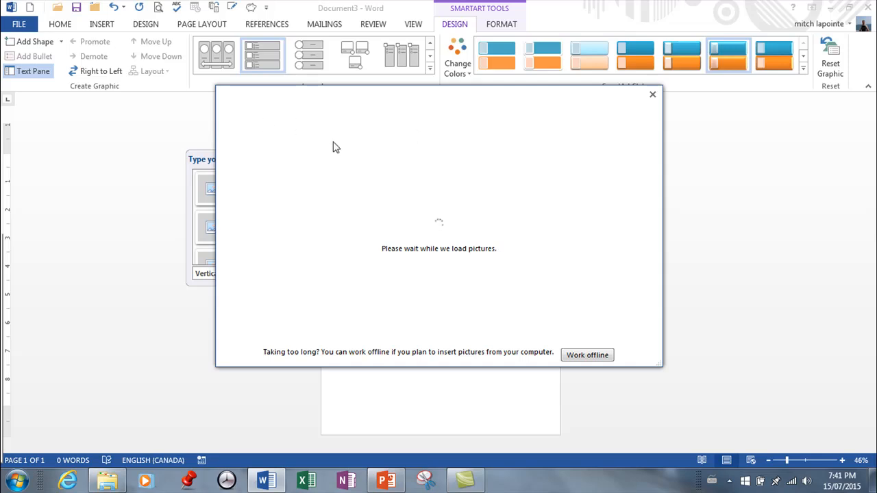
{"action": "mouse_move", "coordinate": [345, 145]}
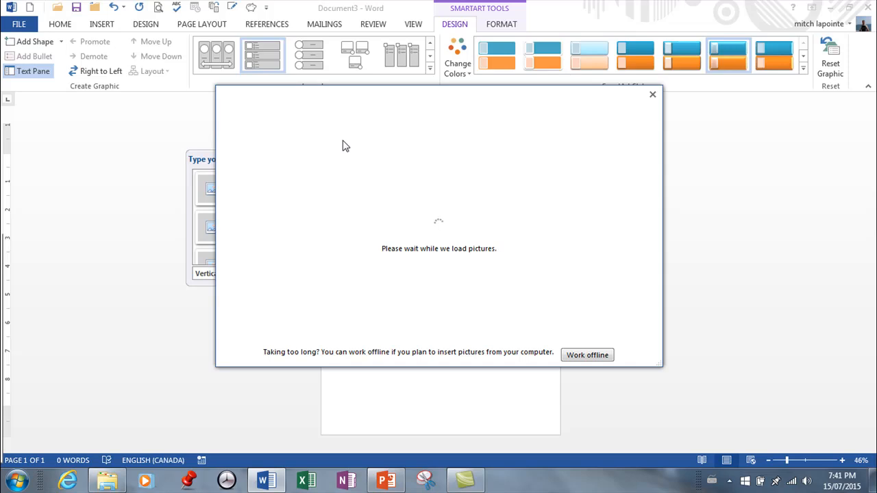
{"action": "mouse_move", "coordinate": [767, 149]}
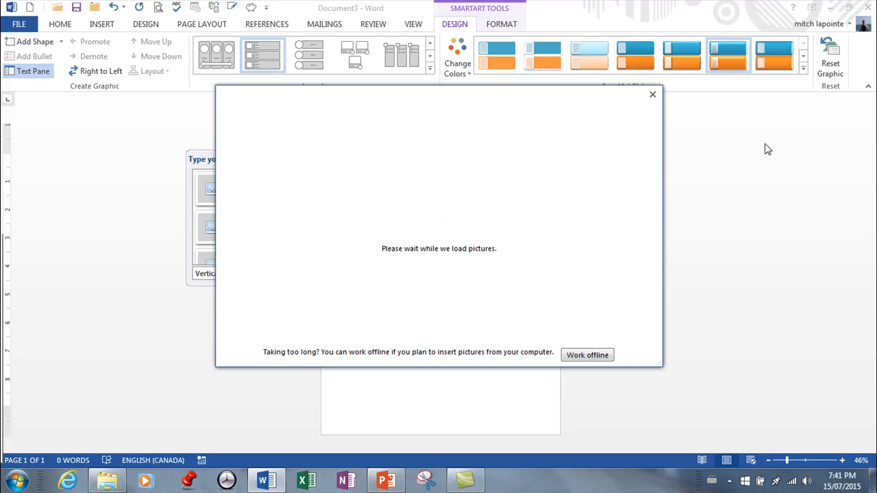
{"action": "mouse_move", "coordinate": [652, 94]}
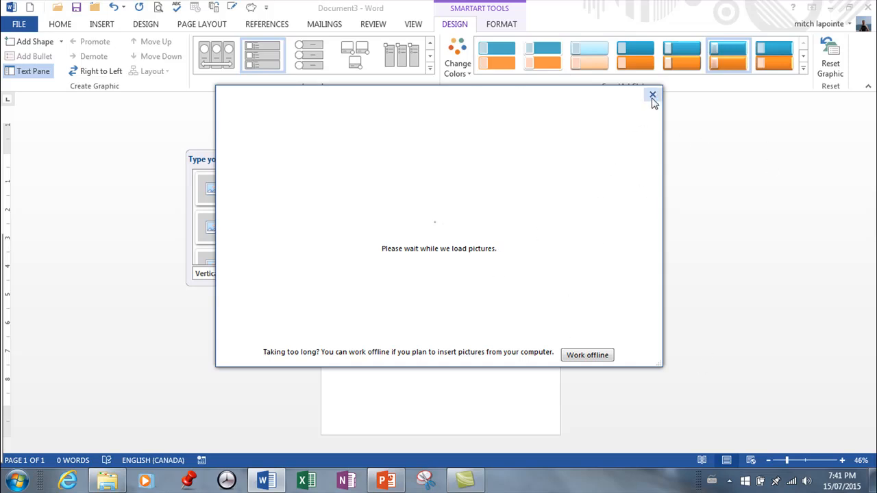
{"action": "left_click", "coordinate": [652, 94]}
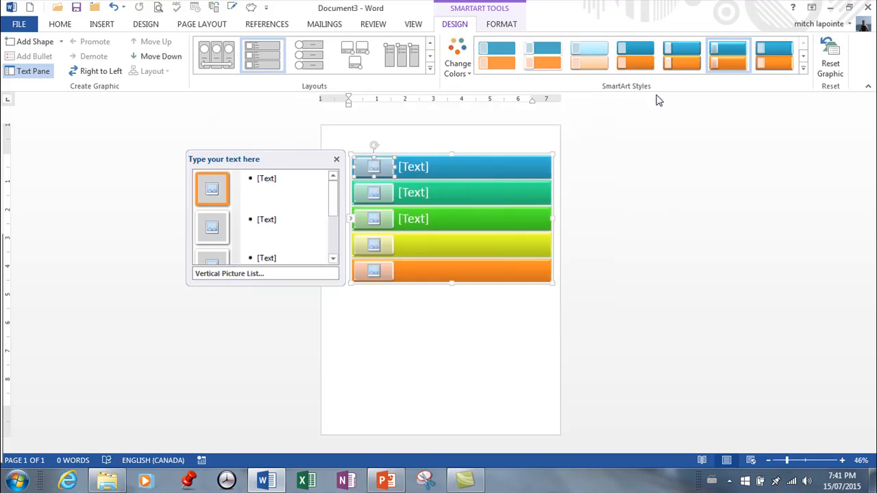
{"action": "left_click", "coordinate": [385, 479]}
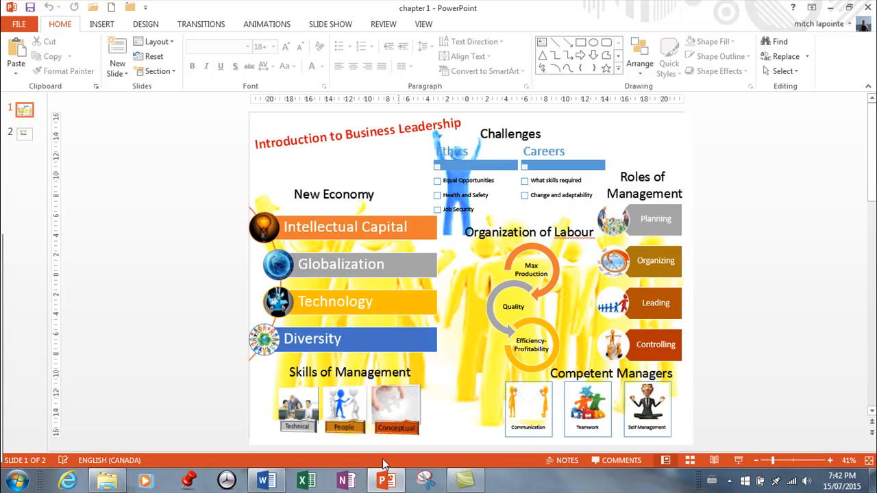
{"action": "left_click", "coordinate": [266, 480]}
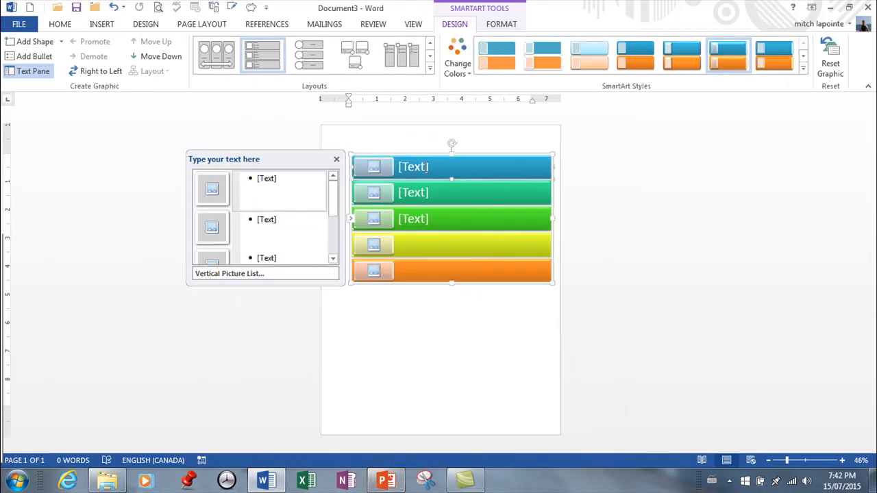
Step: Enter 'Text 1' in the first SmartArt bar
{"action": "left_click", "coordinate": [293, 186]}
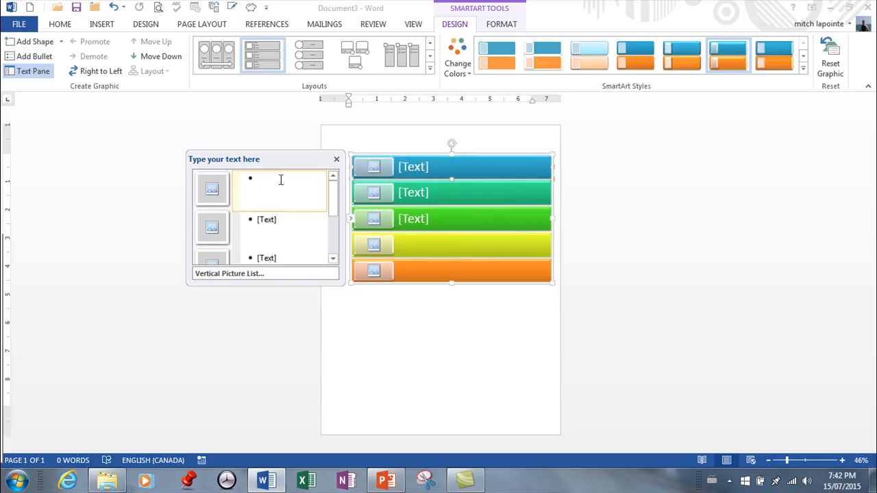
{"action": "type", "text": "T"}
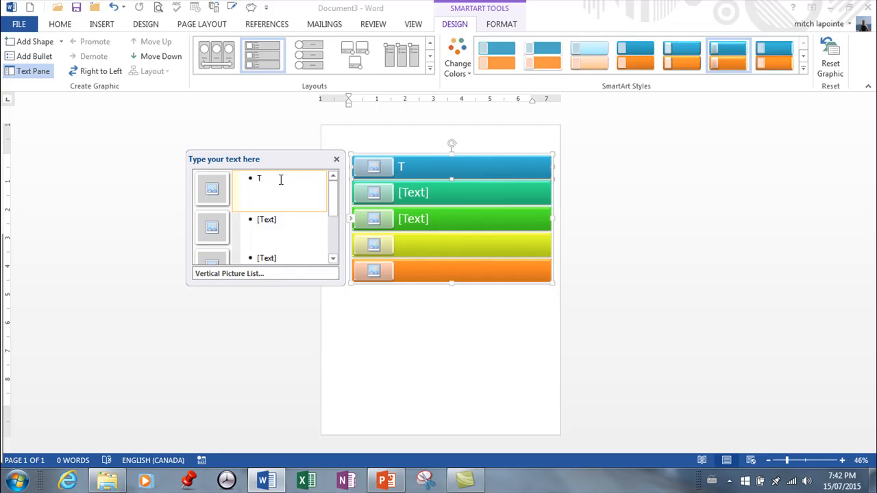
{"action": "type", "text": "ext"}
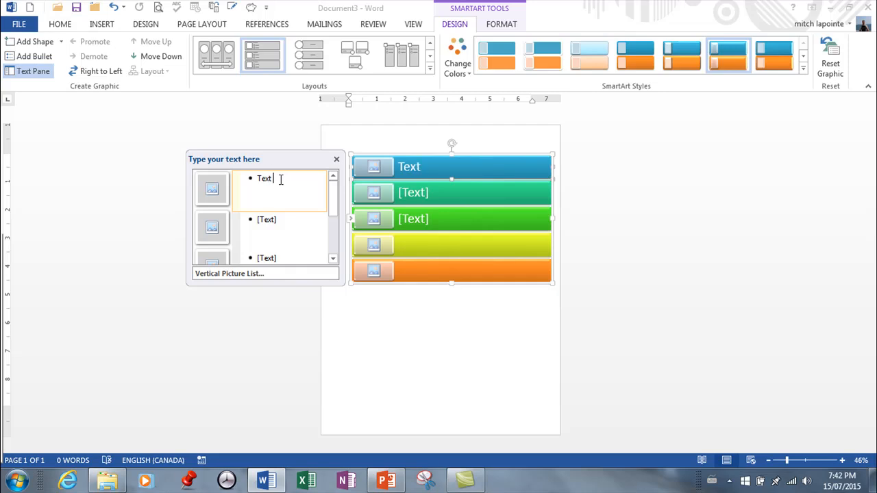
{"action": "type", "text": "1"}
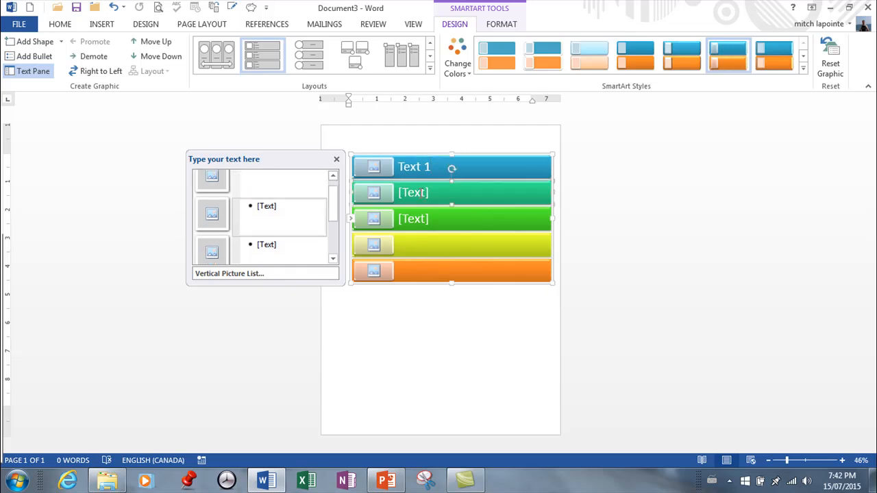
Step: Enter 'Text 2' and 'Text 3' in the next bars and move to the yellow bar
{"action": "left_click", "coordinate": [452, 192]}
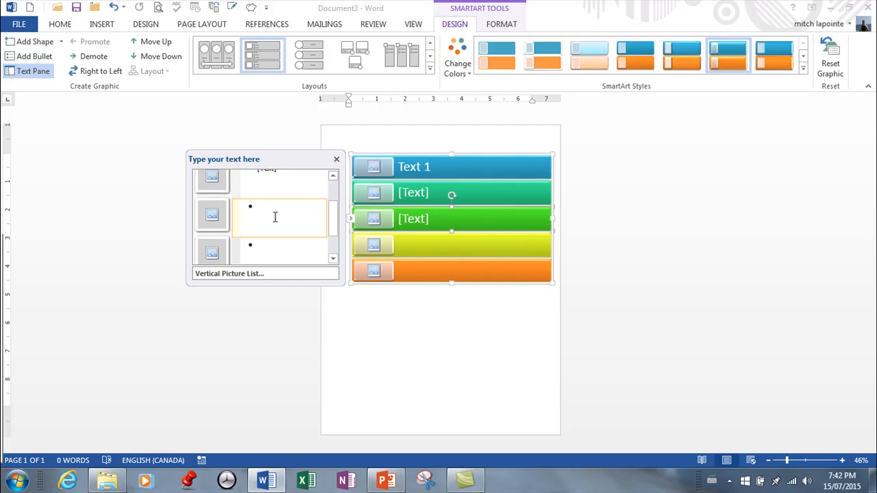
{"action": "type", "text": "Text 2"}
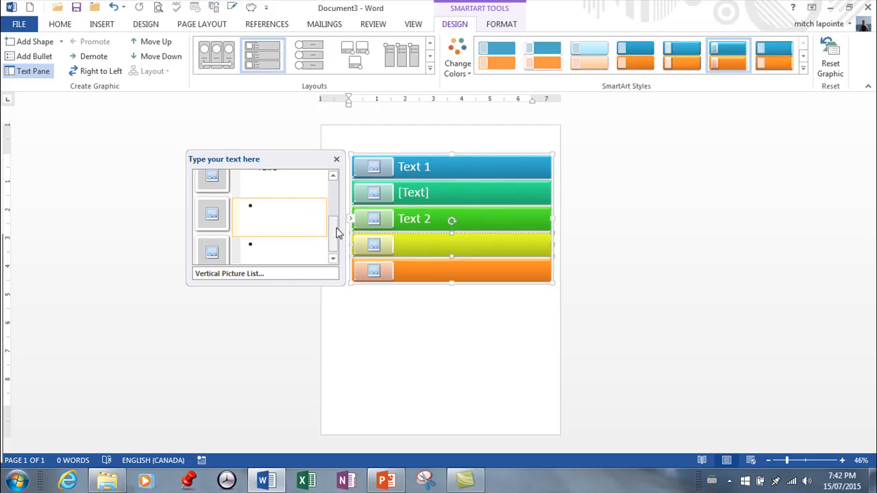
{"action": "scroll", "scroll_direction": "up", "scroll_amount": 3}
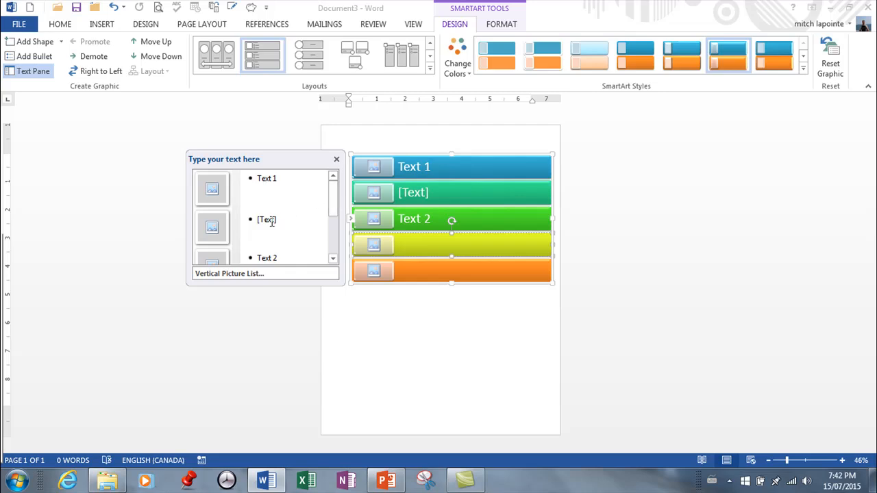
{"action": "type", "text": "Text 2"}
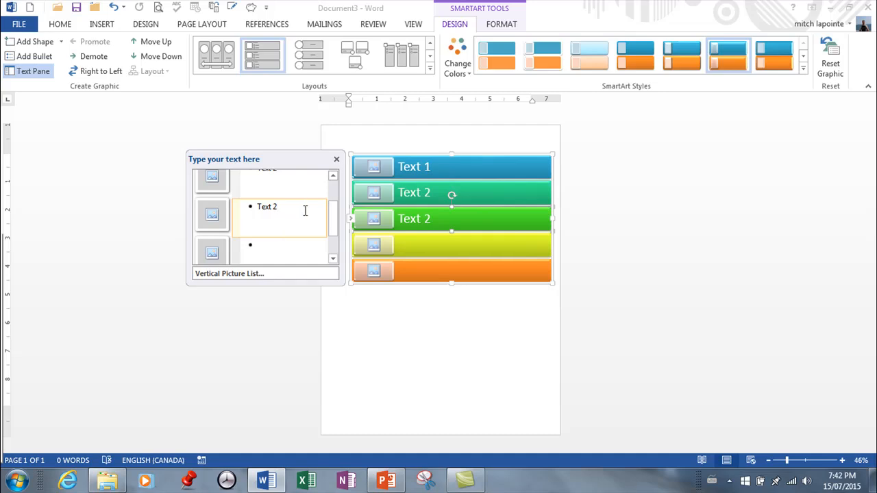
{"action": "key", "text": "Backspace"}
{"action": "type", "text": "3"}
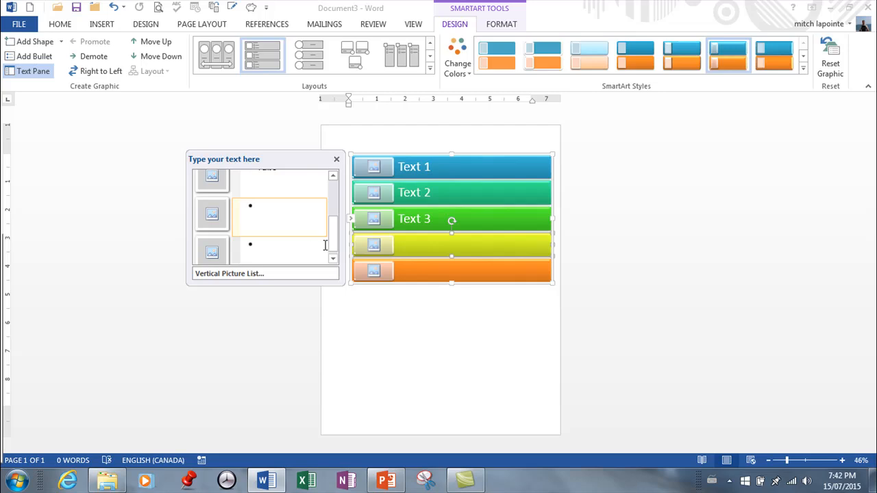
{"action": "left_click", "coordinate": [473, 244]}
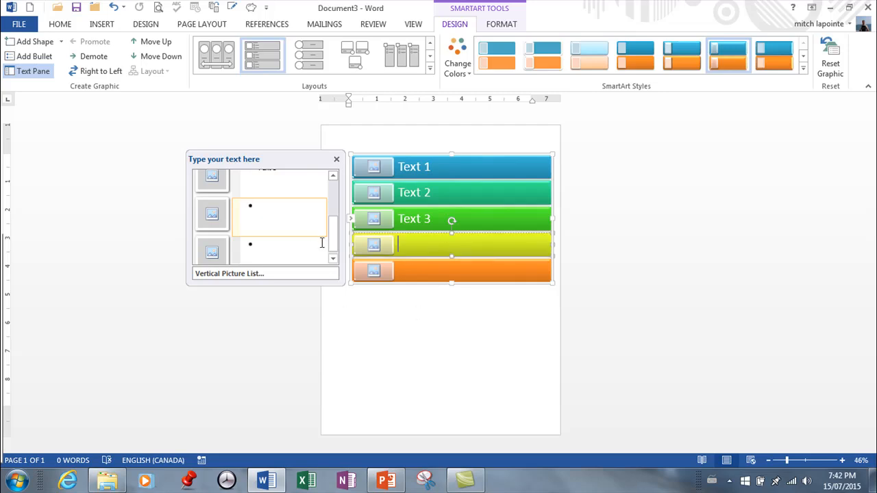
{"action": "mouse_move", "coordinate": [237, 236]}
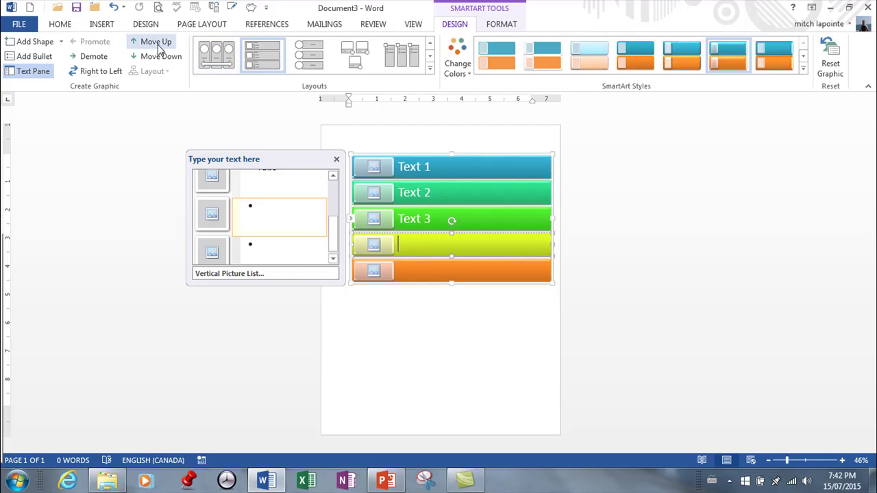
Step: Move the blank entry to the top and mirror the layout Right to Left
{"action": "left_click", "coordinate": [156, 41]}
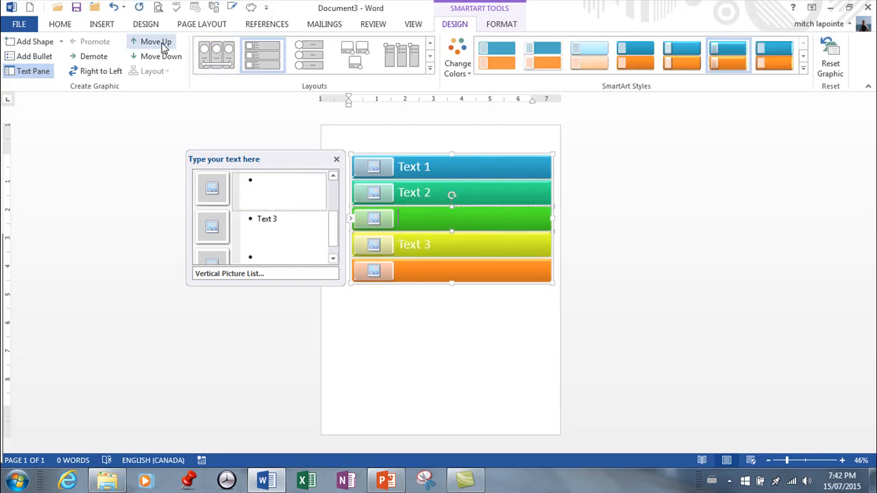
{"action": "left_click", "coordinate": [156, 41]}
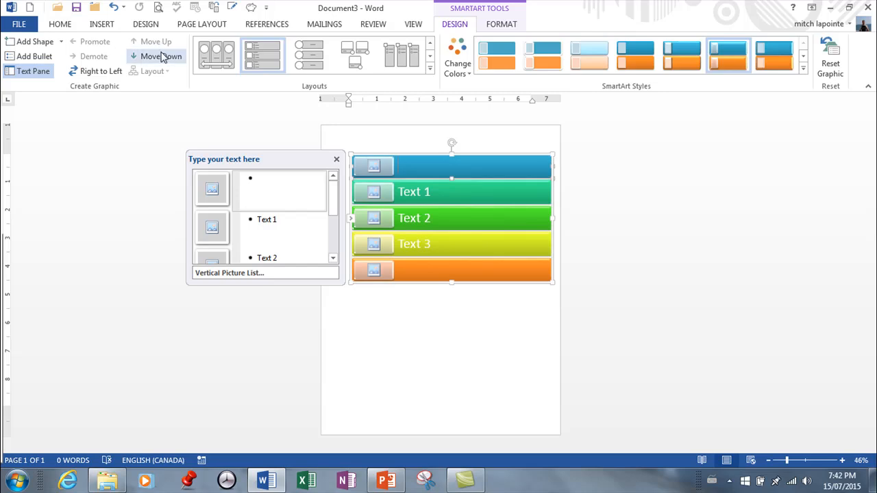
{"action": "mouse_move", "coordinate": [160, 55]}
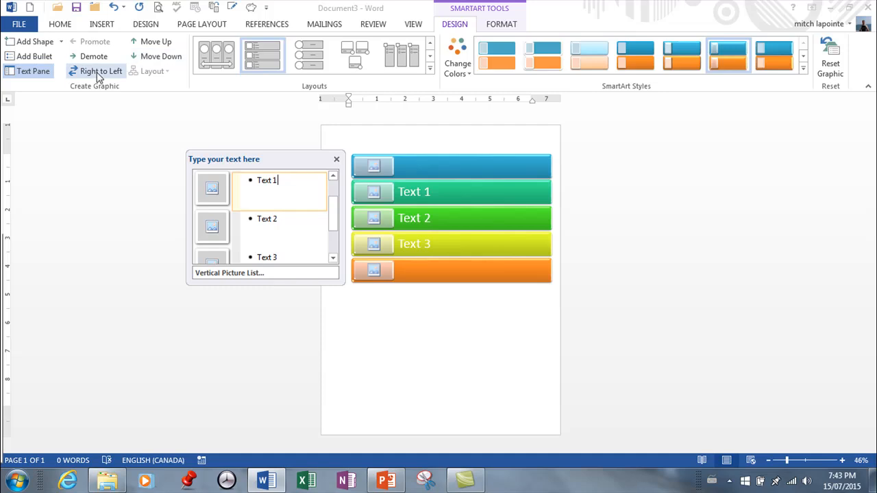
{"action": "left_click", "coordinate": [101, 71]}
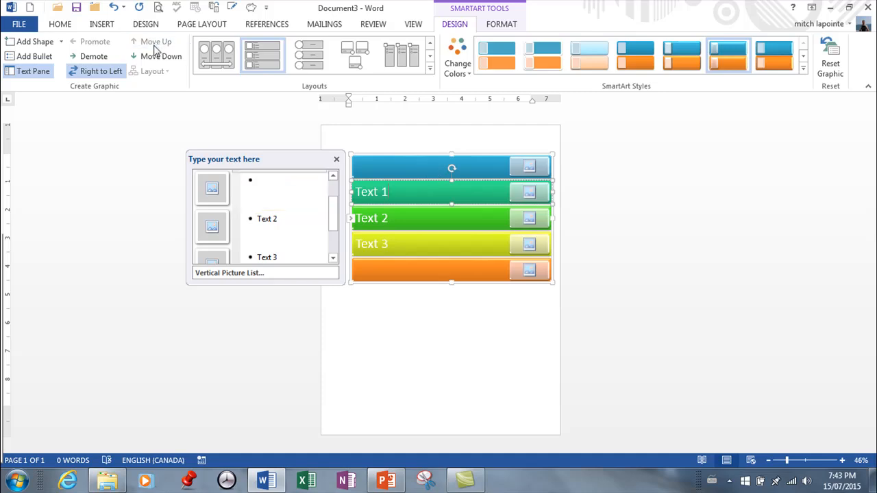
Step: Reorder entries so the third bar reads 'Text 3', retyping it
{"action": "left_click", "coordinate": [157, 42]}
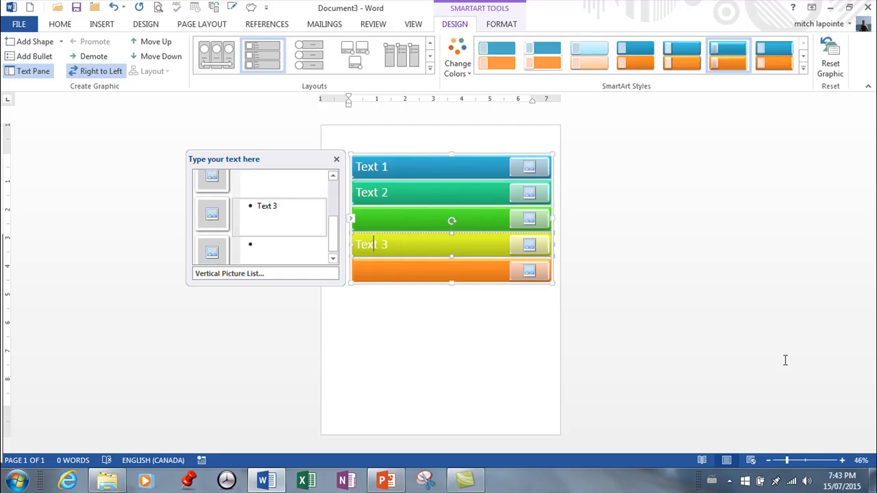
{"action": "left_click", "coordinate": [156, 41]}
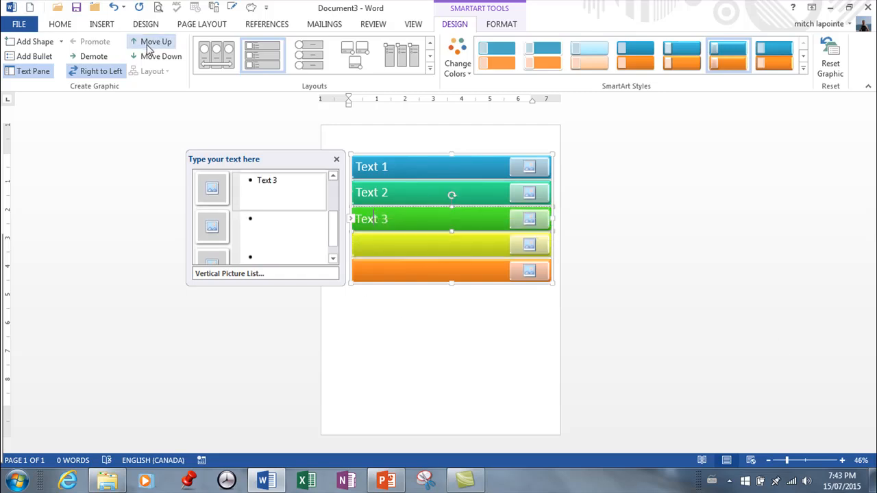
{"action": "mouse_move", "coordinate": [331, 228]}
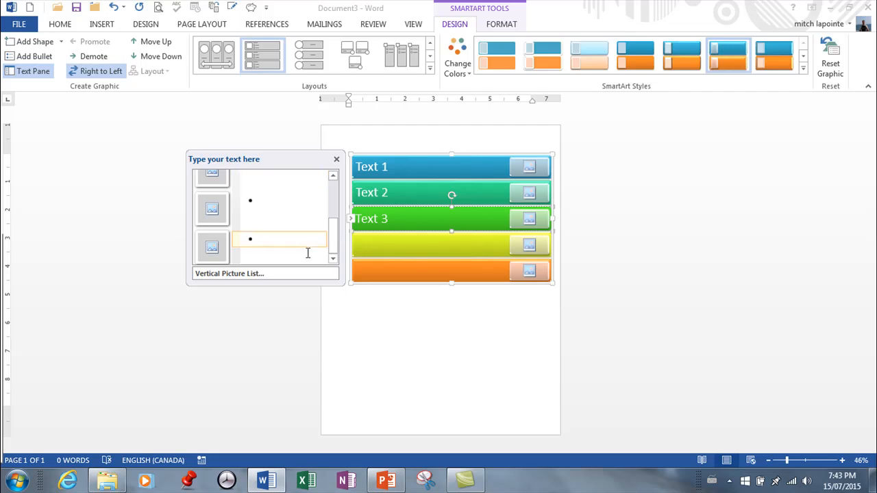
{"action": "type", "text": "Text 3"}
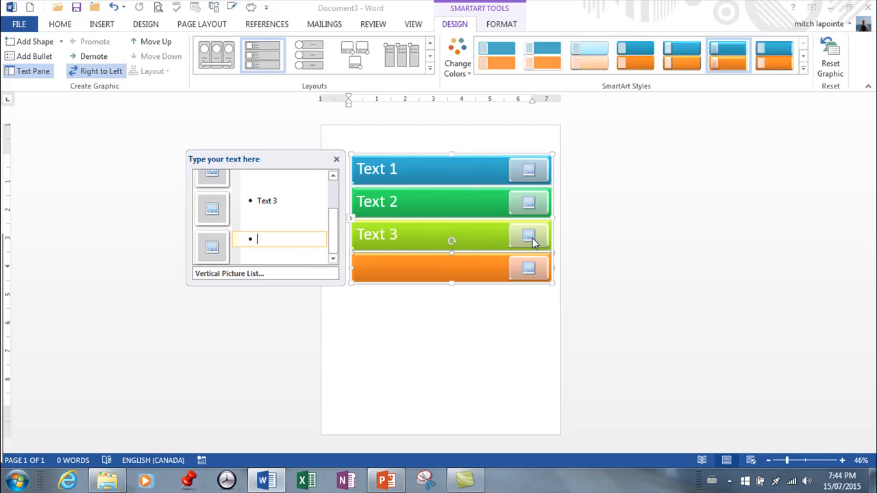
{"action": "mouse_move", "coordinate": [479, 296]}
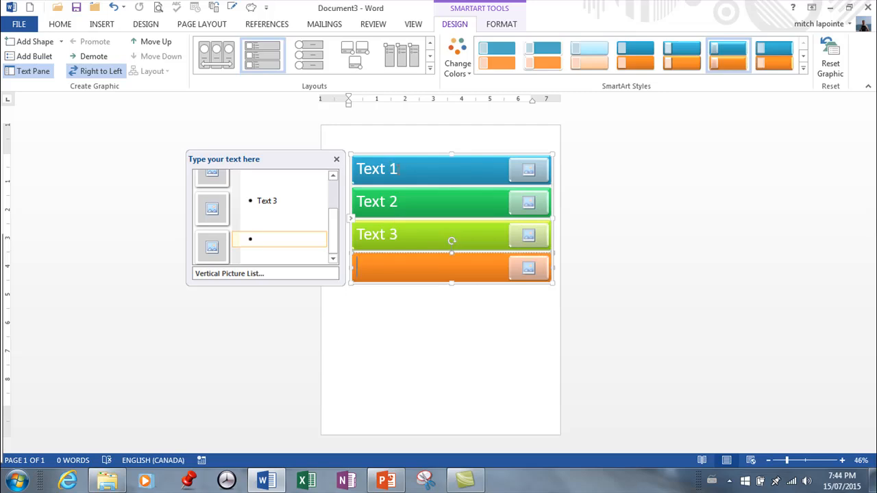
{"action": "left_click", "coordinate": [376, 168]}
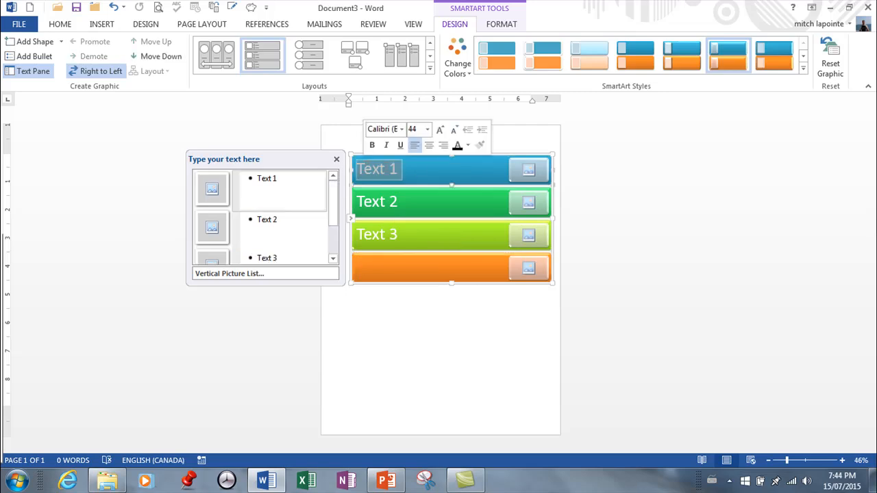
{"action": "left_click", "coordinate": [406, 169]}
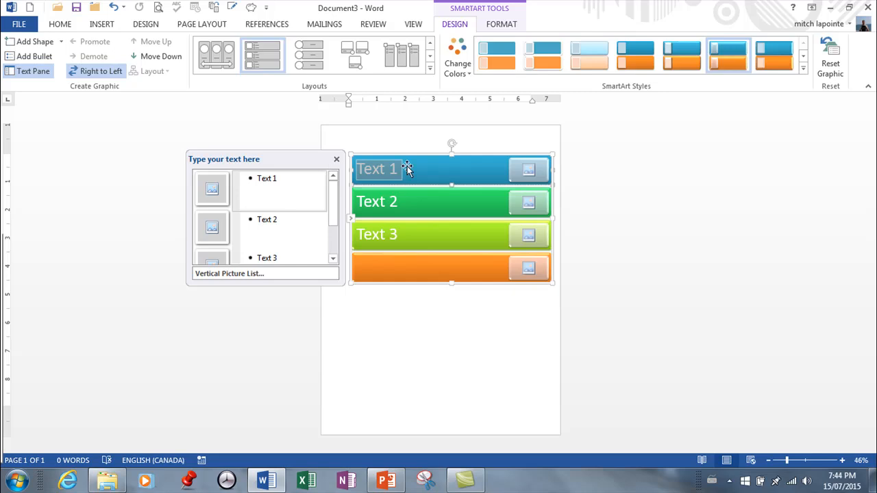
{"action": "mouse_move", "coordinate": [397, 151]}
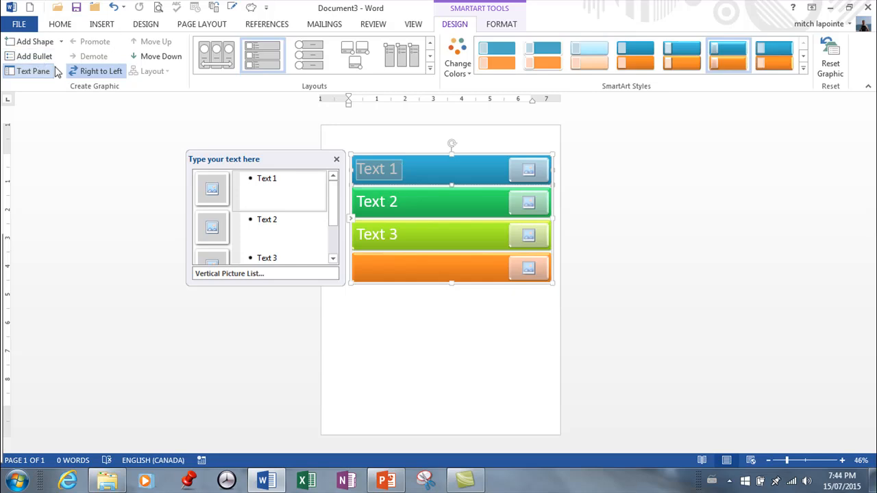
{"action": "mouse_move", "coordinate": [502, 25]}
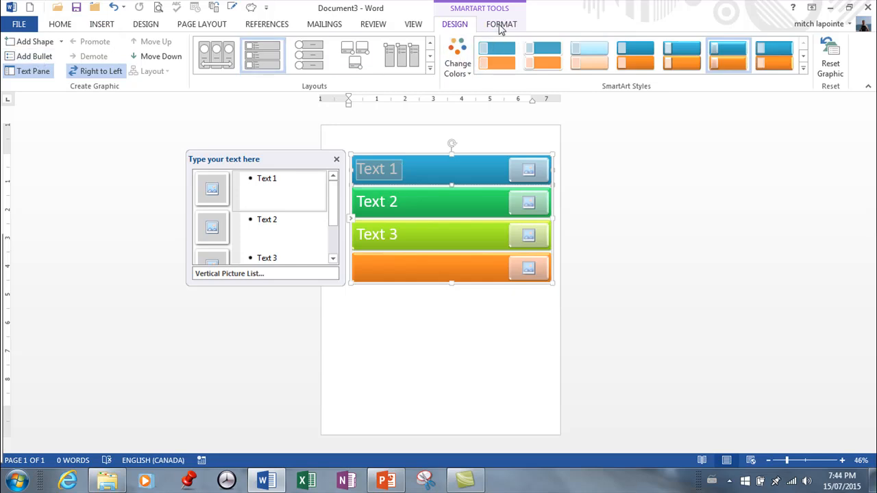
{"action": "left_click", "coordinate": [502, 25]}
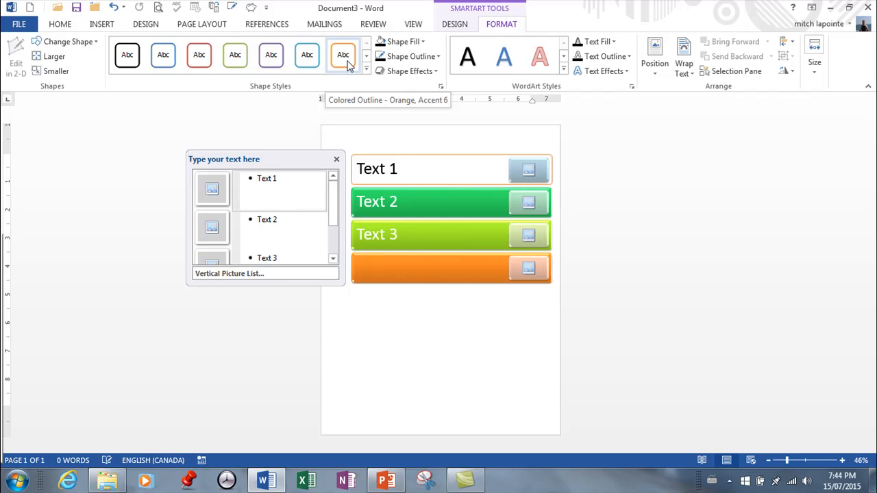
{"action": "mouse_move", "coordinate": [330, 48]}
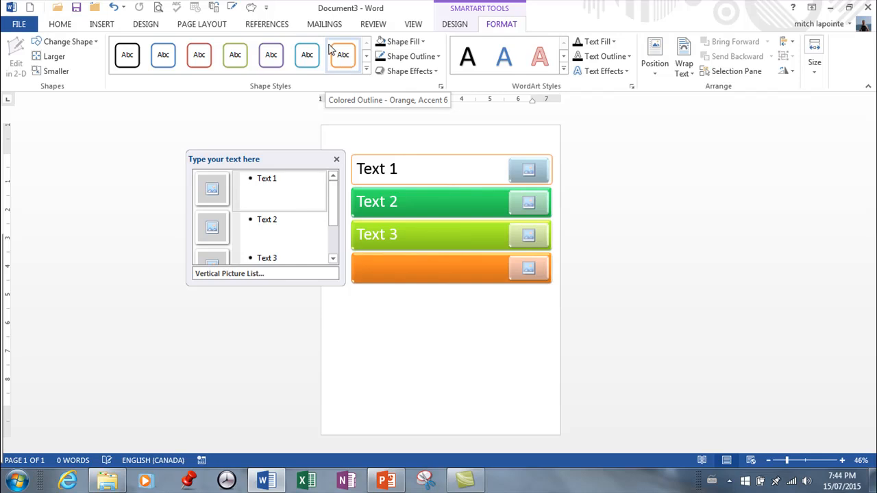
{"action": "left_click", "coordinate": [425, 169]}
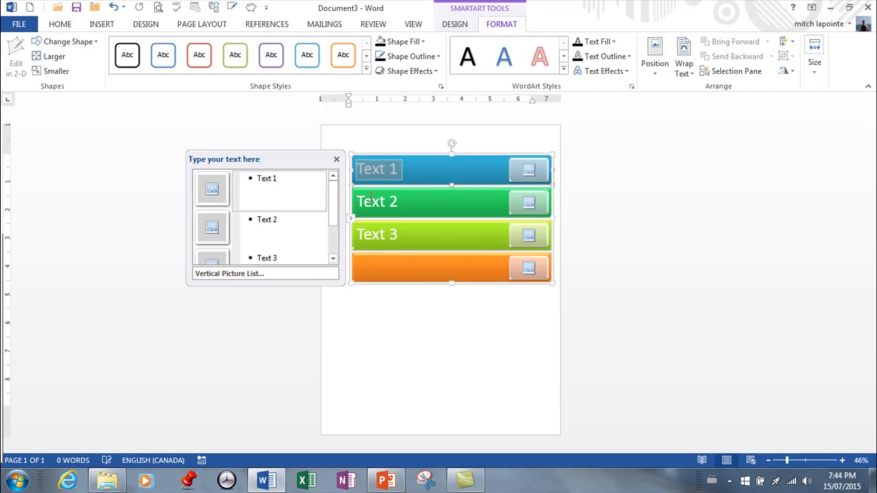
{"action": "mouse_move", "coordinate": [500, 327]}
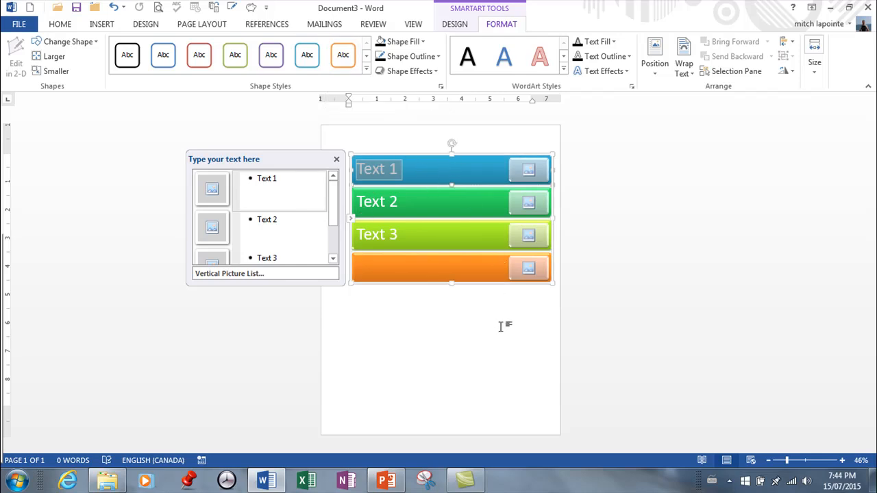
{"action": "mouse_move", "coordinate": [495, 35]}
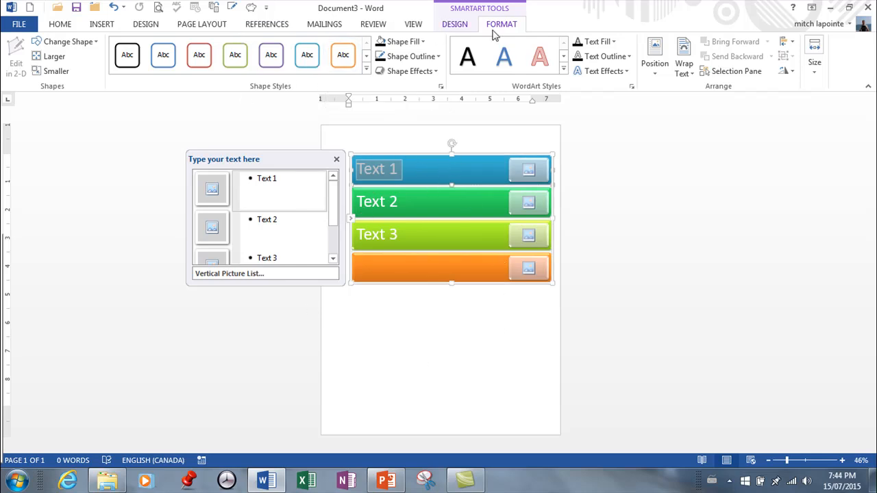
{"action": "left_click", "coordinate": [455, 25]}
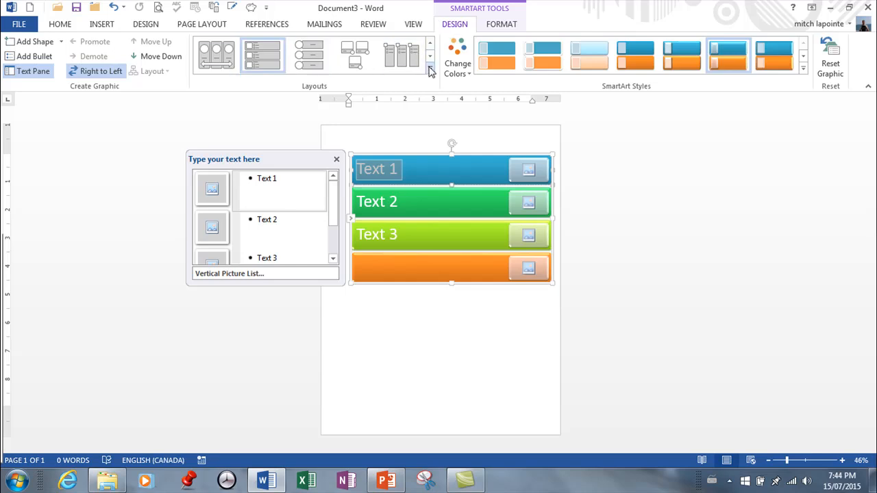
Step: Browse More Layouts without changing the graphic, cancel the chooser and switch to PowerPoint
{"action": "left_click", "coordinate": [430, 71]}
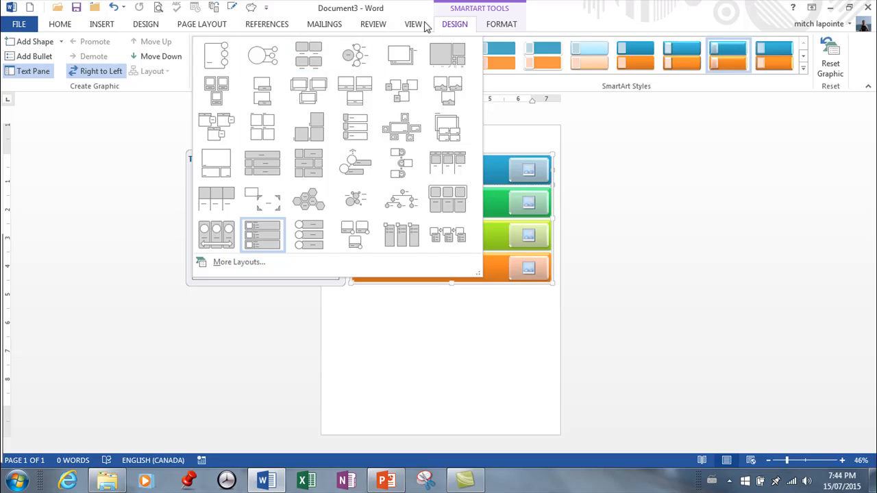
{"action": "mouse_move", "coordinate": [186, 118]}
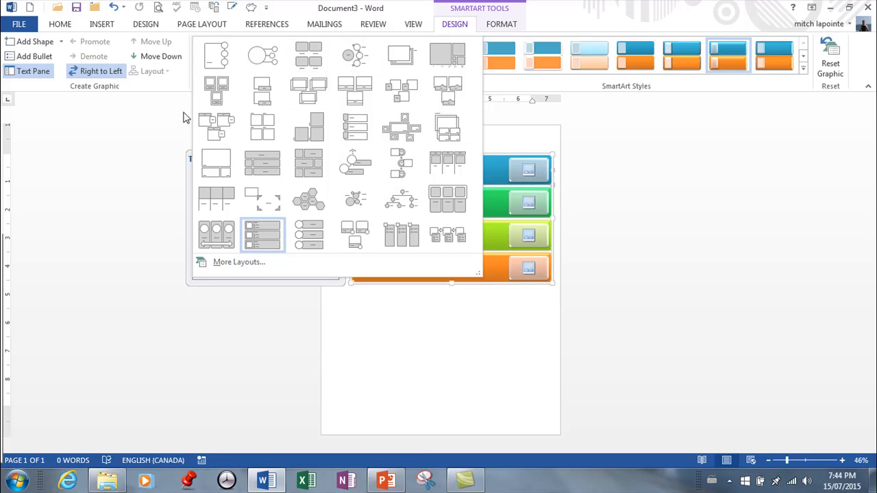
{"action": "left_click", "coordinate": [262, 234]}
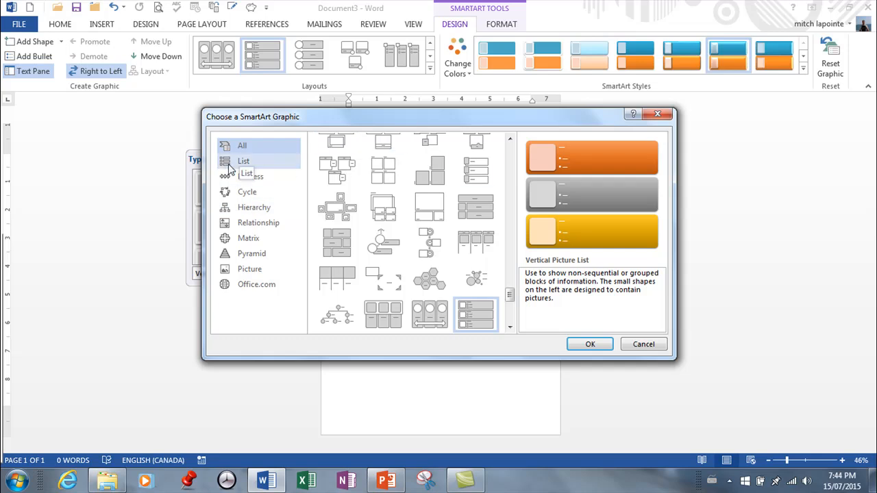
{"action": "left_click", "coordinate": [242, 145]}
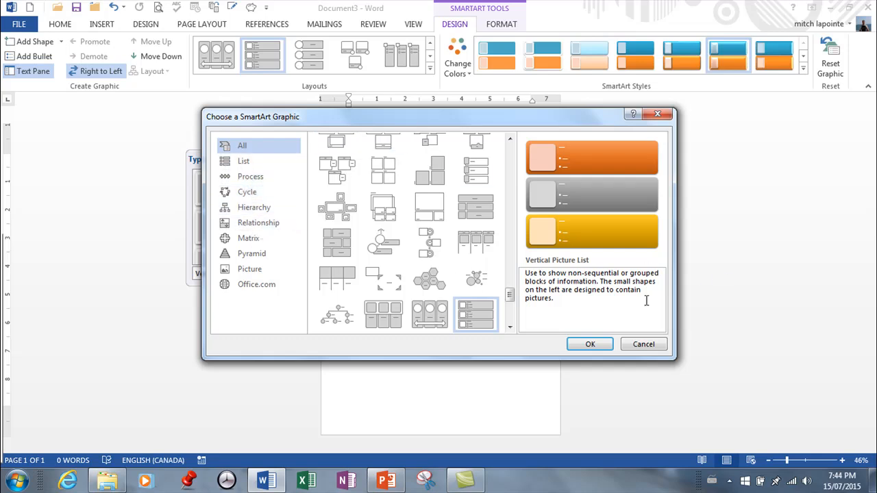
{"action": "left_click", "coordinate": [589, 343]}
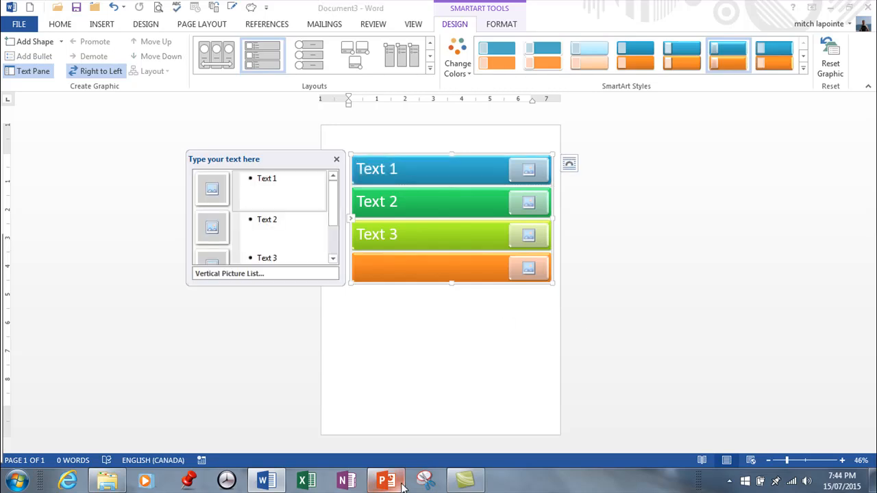
{"action": "left_click", "coordinate": [386, 480]}
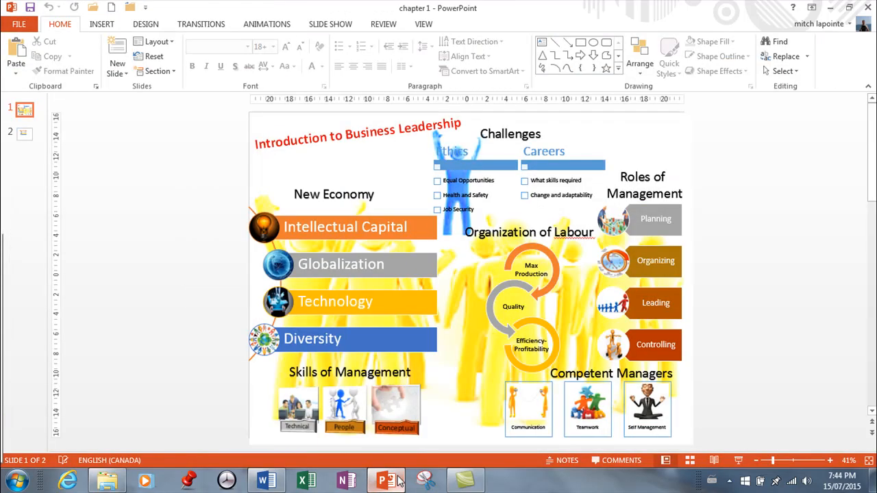
{"action": "mouse_move", "coordinate": [402, 449]}
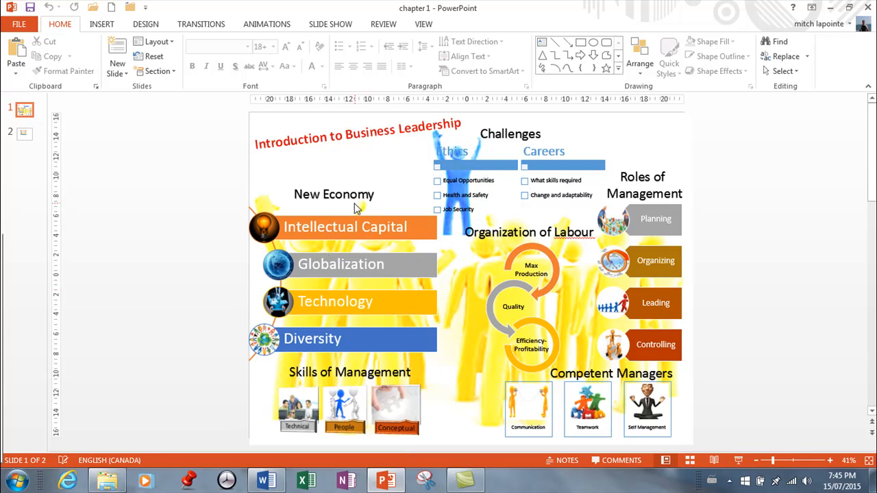
{"action": "mouse_move", "coordinate": [378, 274]}
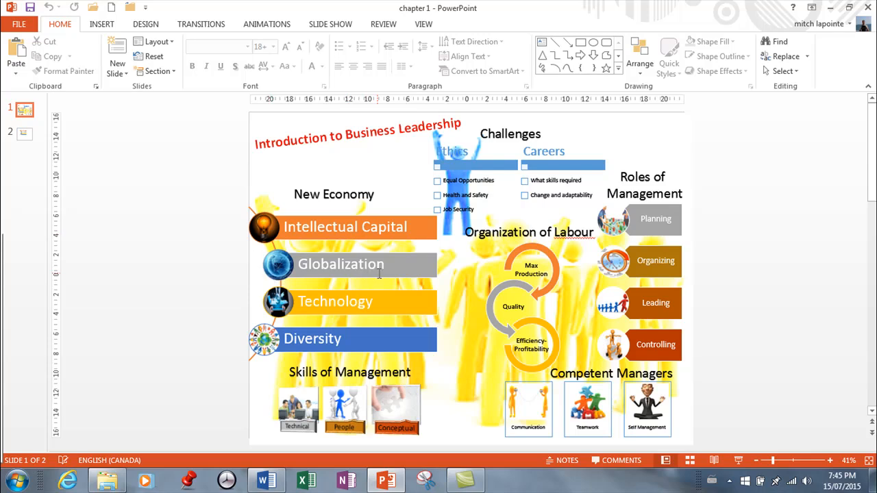
{"action": "mouse_move", "coordinate": [633, 390]}
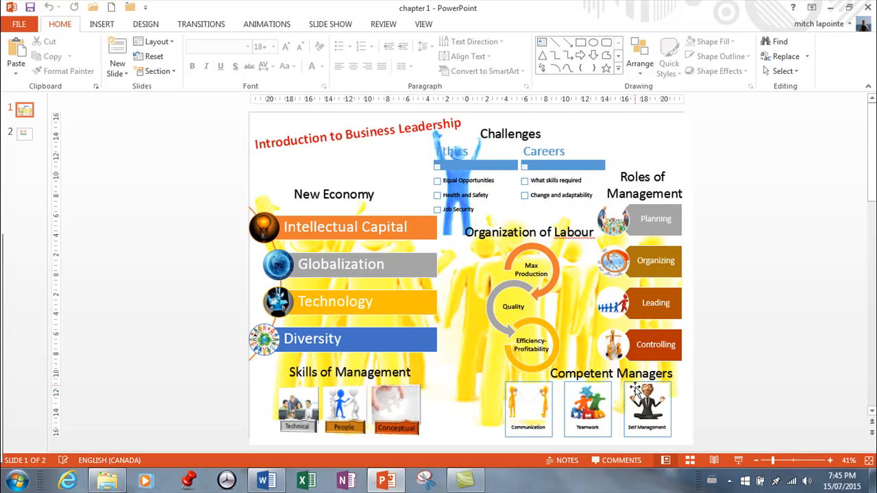
{"action": "mouse_move", "coordinate": [537, 488]}
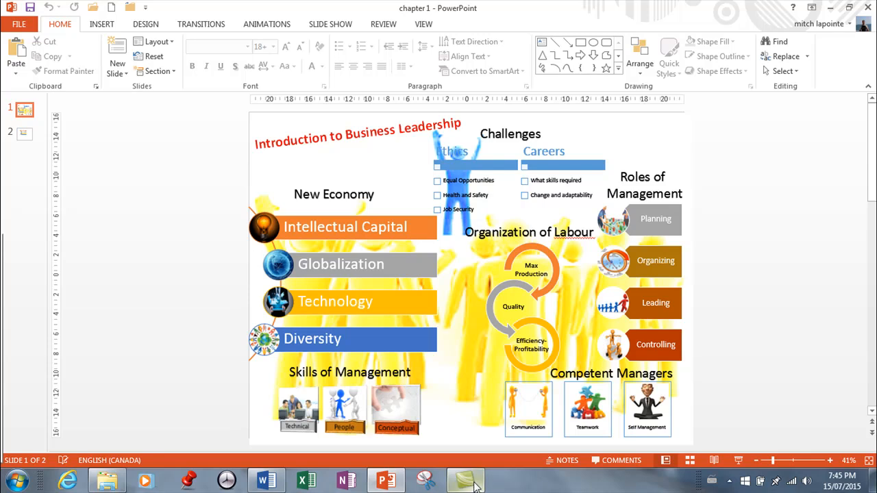
{"action": "mouse_move", "coordinate": [775, 299]}
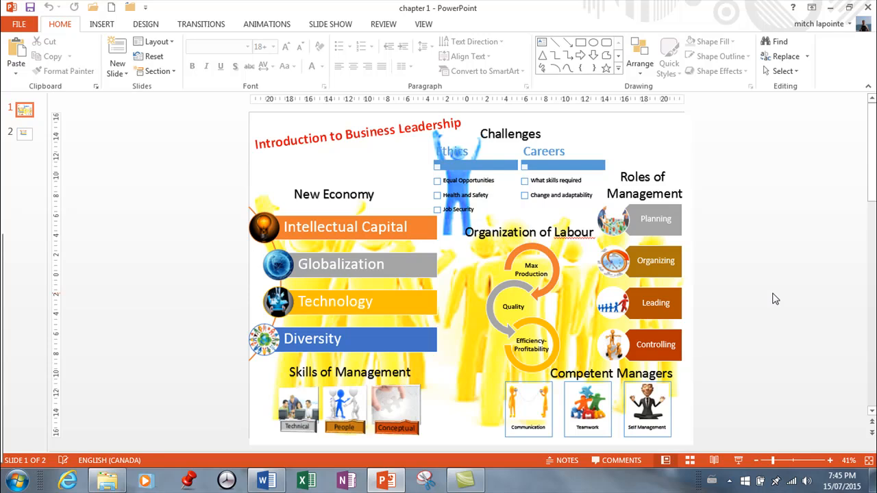
{"action": "mouse_move", "coordinate": [381, 115]}
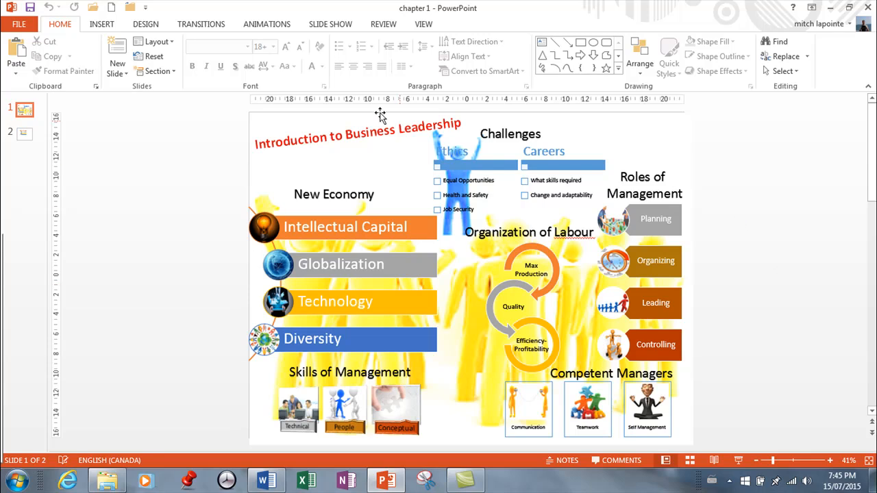
{"action": "mouse_move", "coordinate": [358, 129]}
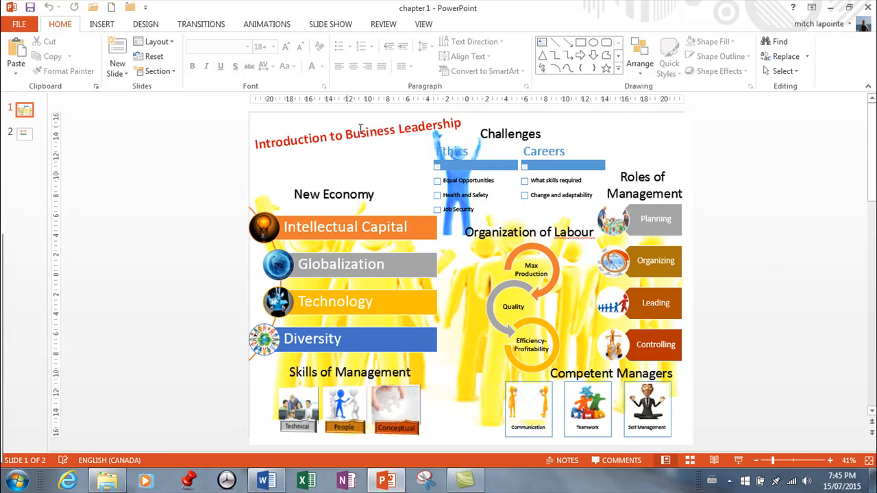
{"action": "mouse_move", "coordinate": [647, 173]}
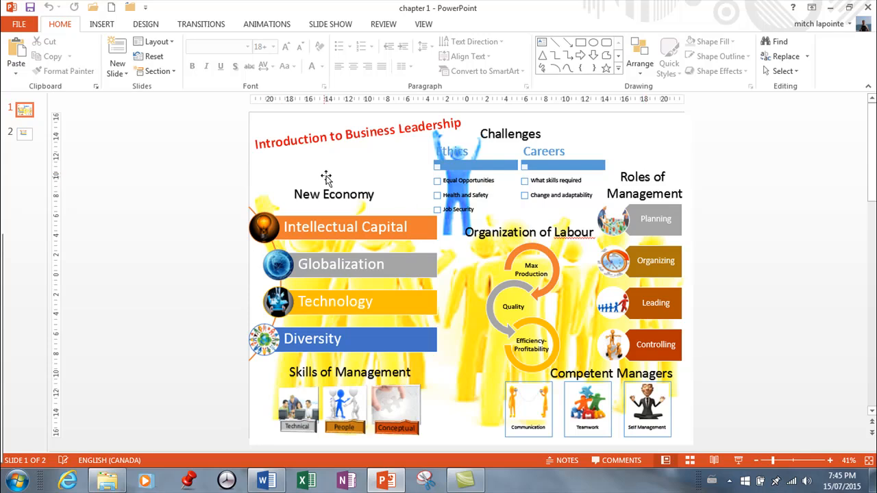
{"action": "mouse_move", "coordinate": [496, 156]}
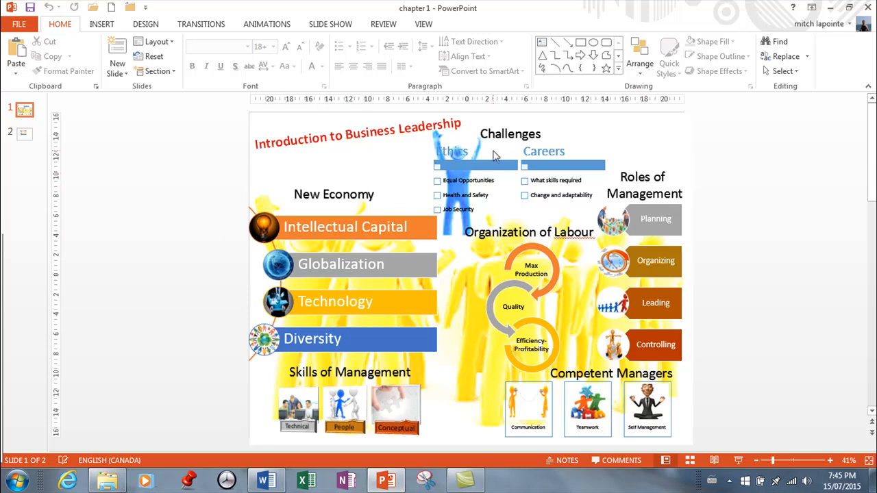
{"action": "mouse_move", "coordinate": [539, 165]}
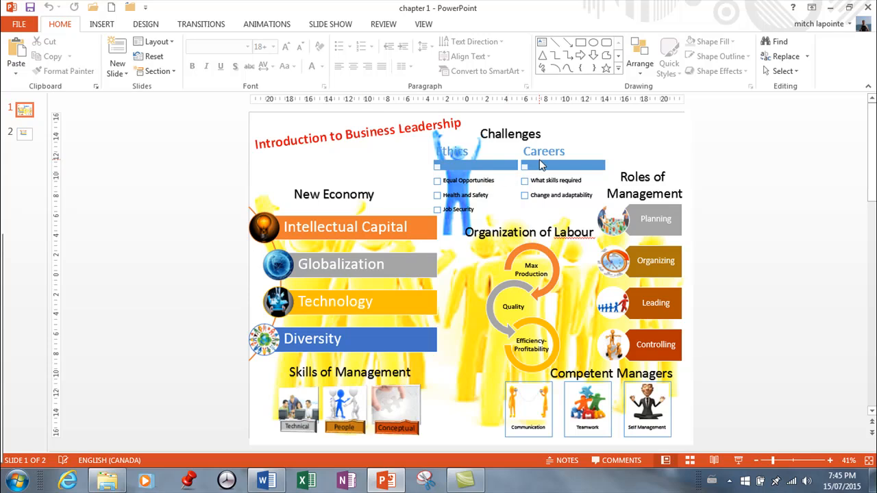
{"action": "mouse_move", "coordinate": [731, 390]}
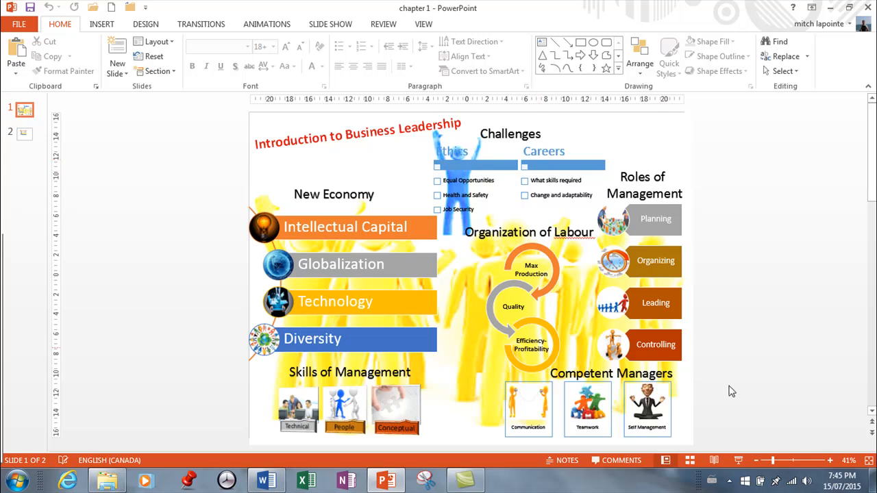
{"action": "mouse_move", "coordinate": [738, 460]}
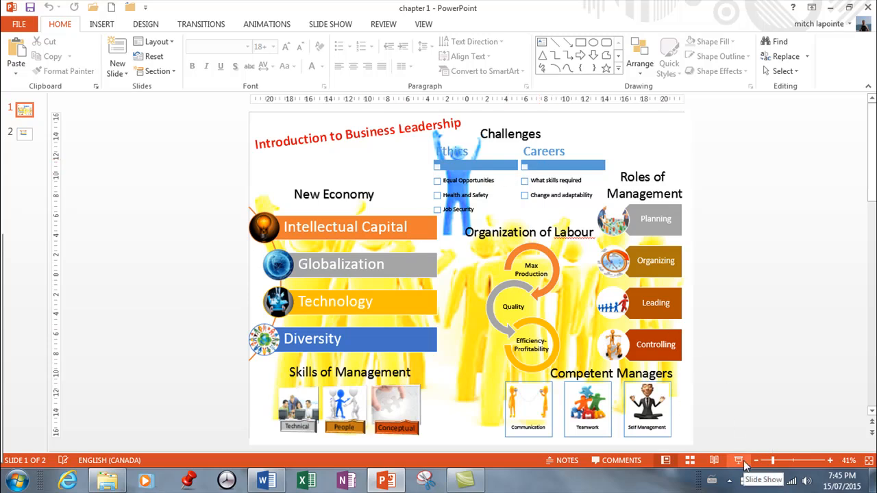
{"action": "left_click", "coordinate": [739, 460]}
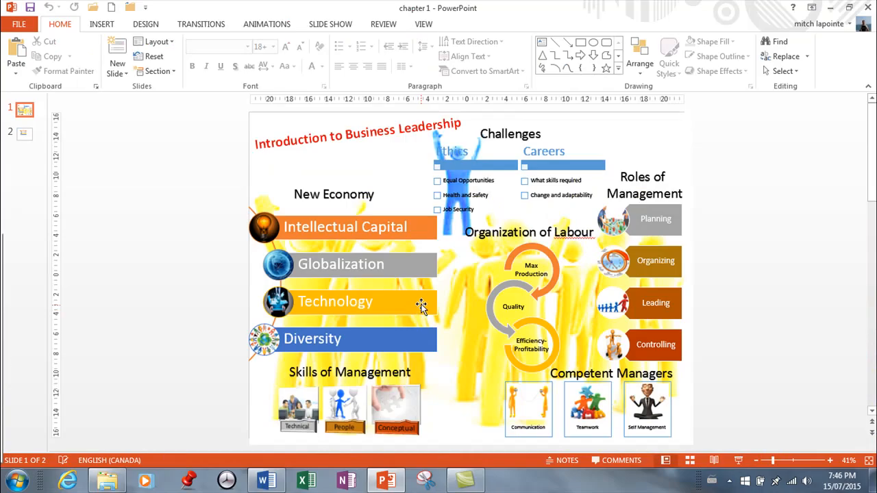
{"action": "mouse_move", "coordinate": [428, 304]}
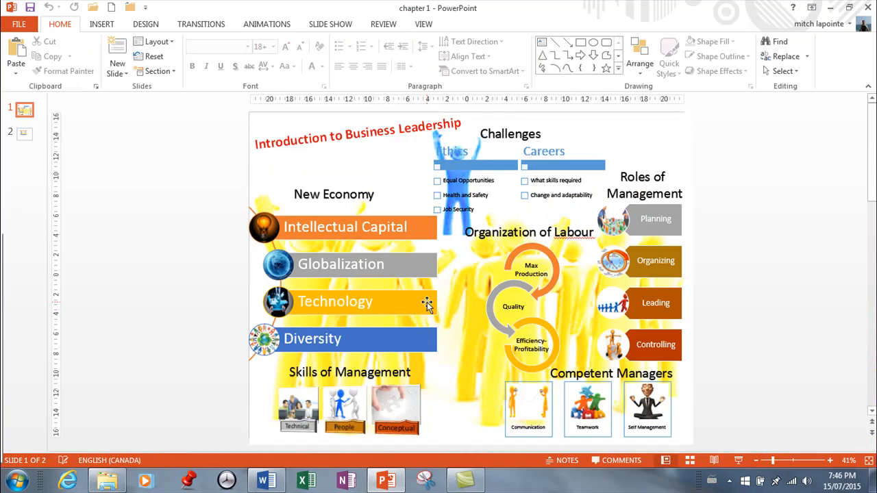